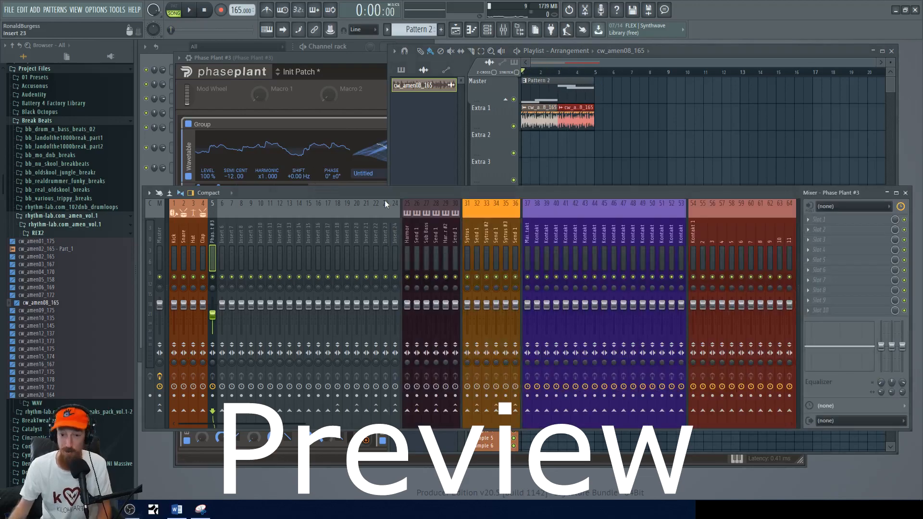
# Bring the Phase Plant synth window with the Init Patch into focus.
pyautogui.click(188, 9)
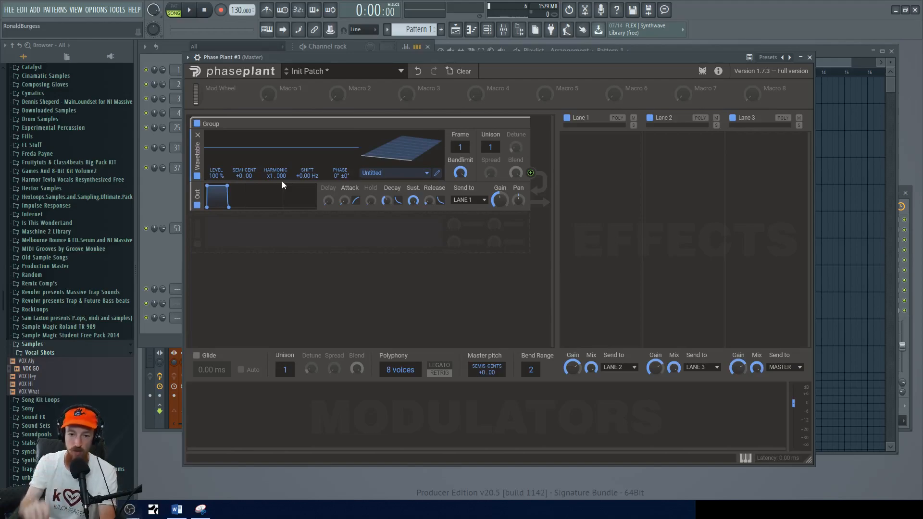
pyautogui.moveTo(435, 175)
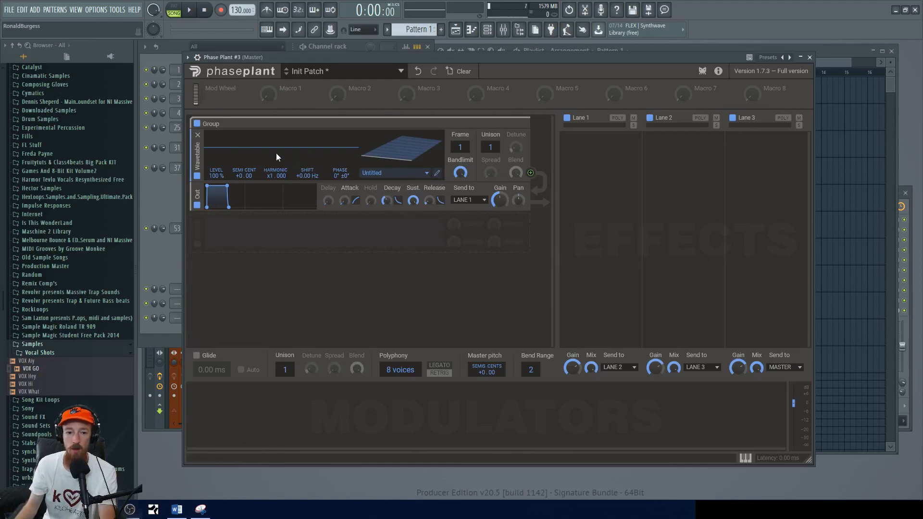
pyautogui.moveTo(445, 183)
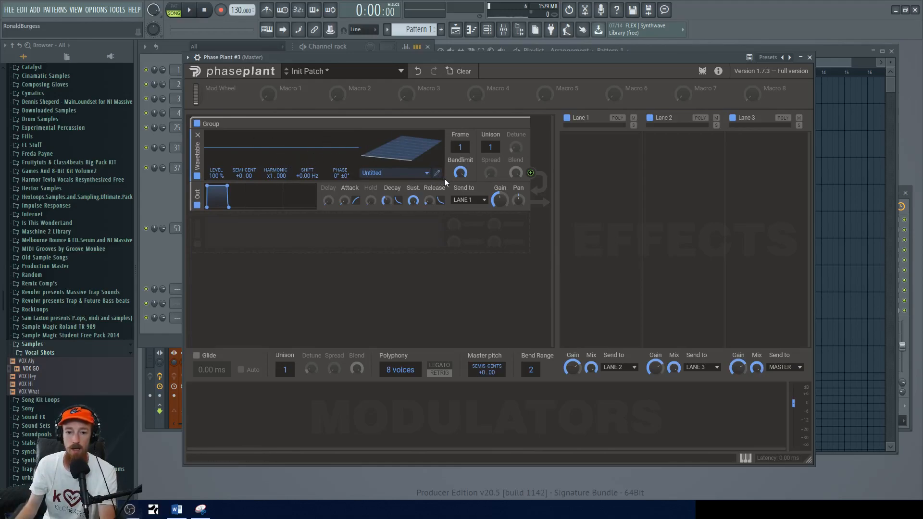
# Open the oscillator's Wavetable Editor and start a new empty wavetable via File > New.
pyautogui.click(437, 173)
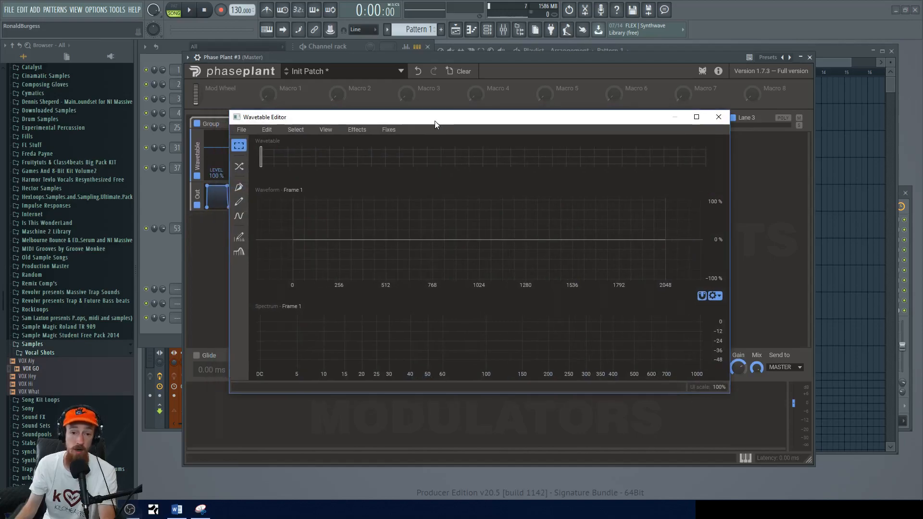
pyautogui.click(240, 129)
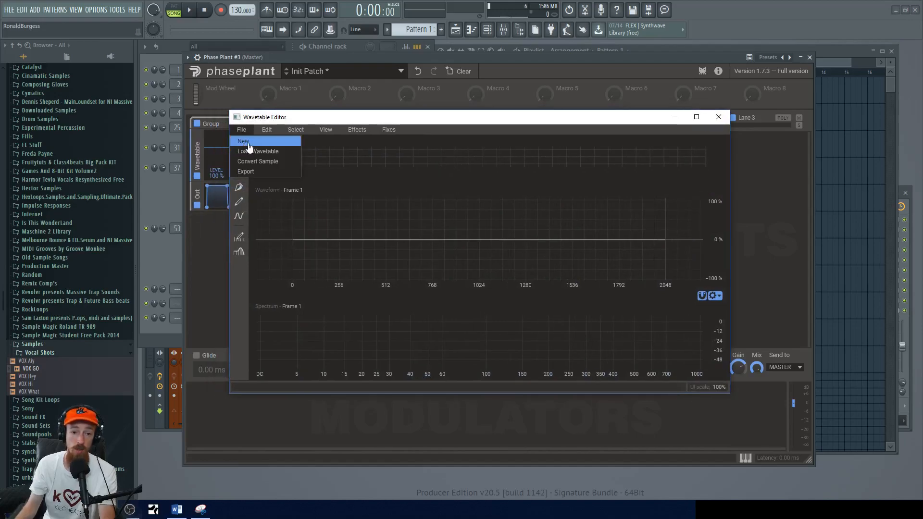
pyautogui.click(244, 141)
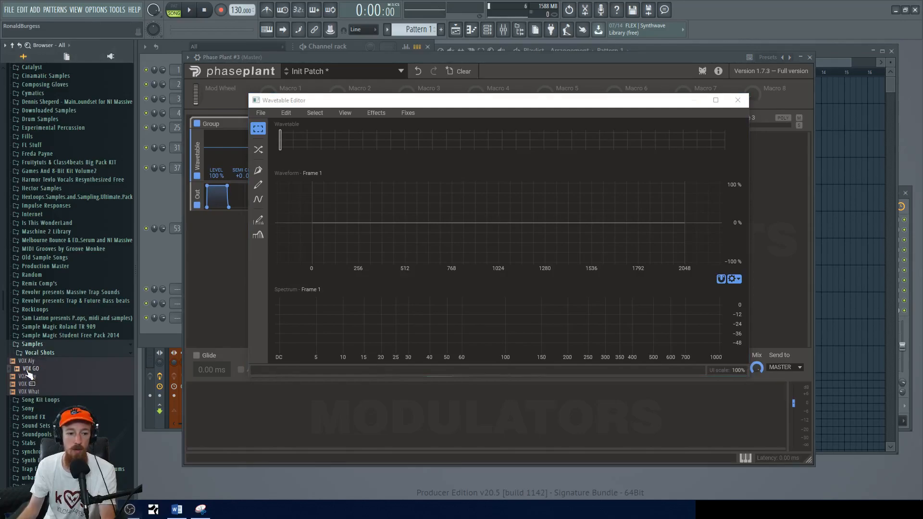
# Load VOX GO.wav for conversion and set phase alignment to lock to the fundamental.
pyautogui.moveTo(30, 368); pyautogui.dragTo(399, 163)
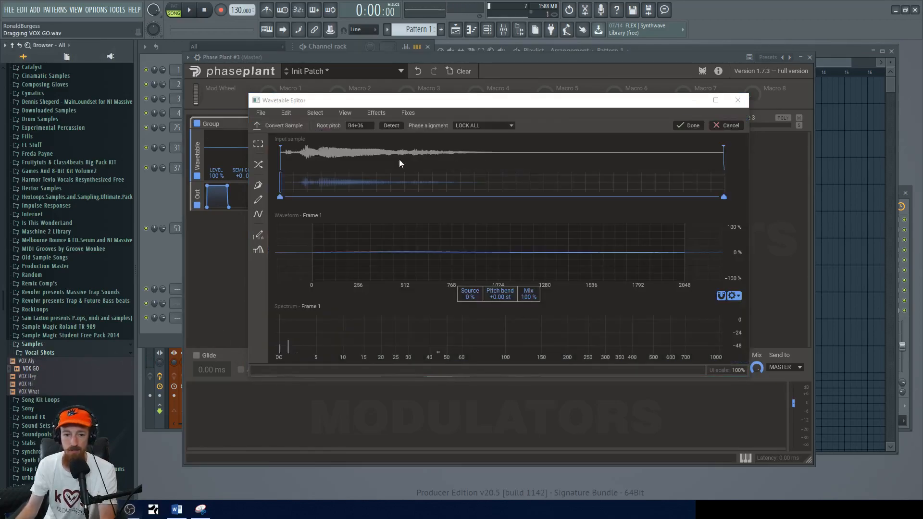
pyautogui.moveTo(288, 154)
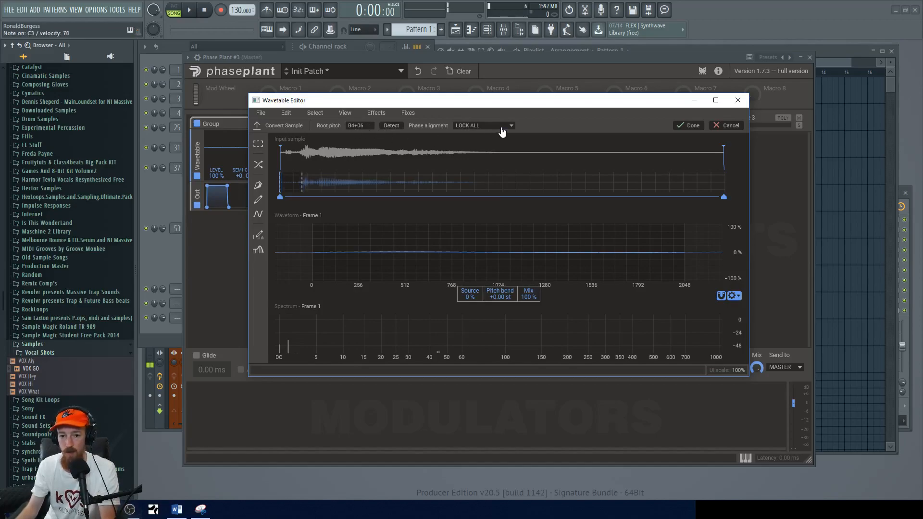
pyautogui.click(482, 125)
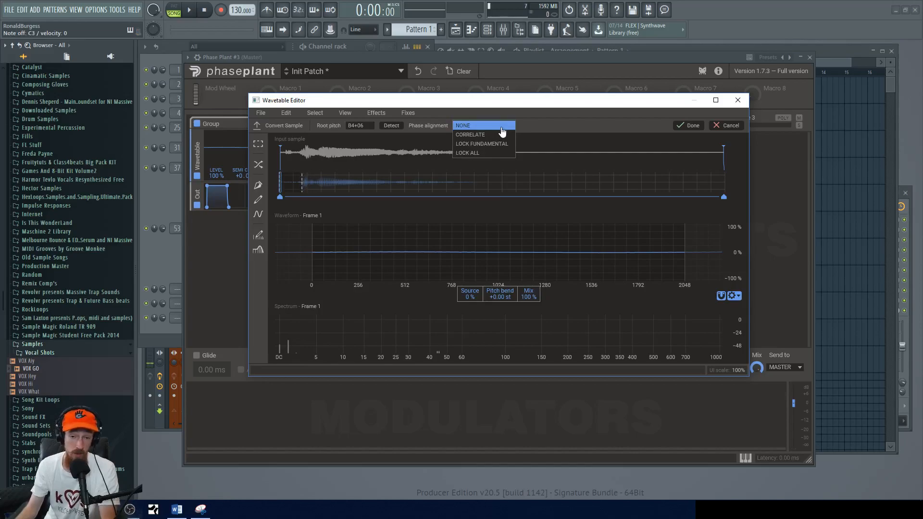
pyautogui.click(462, 125)
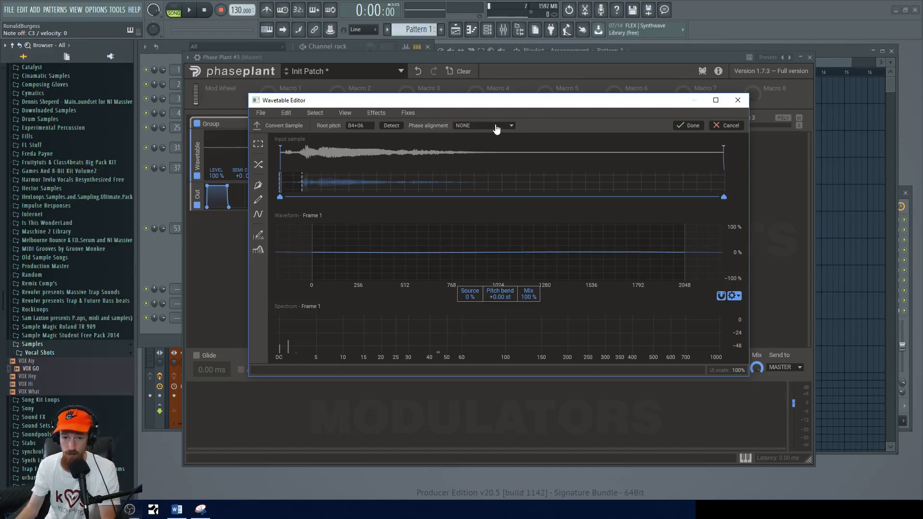
pyautogui.click(510, 125)
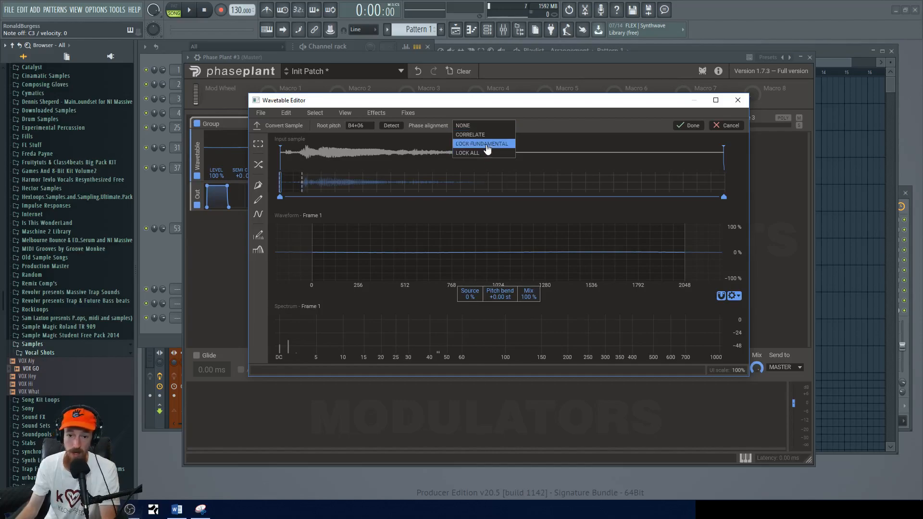
pyautogui.click(483, 125)
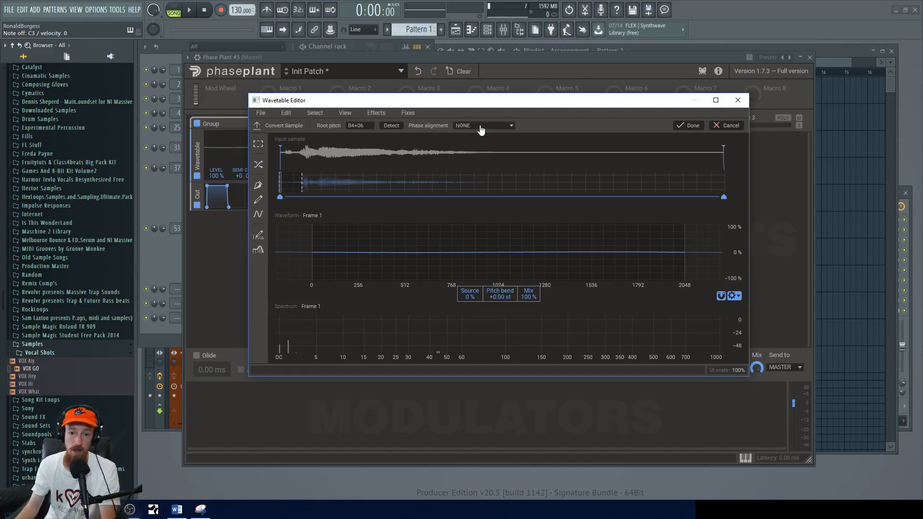
pyautogui.click(483, 125)
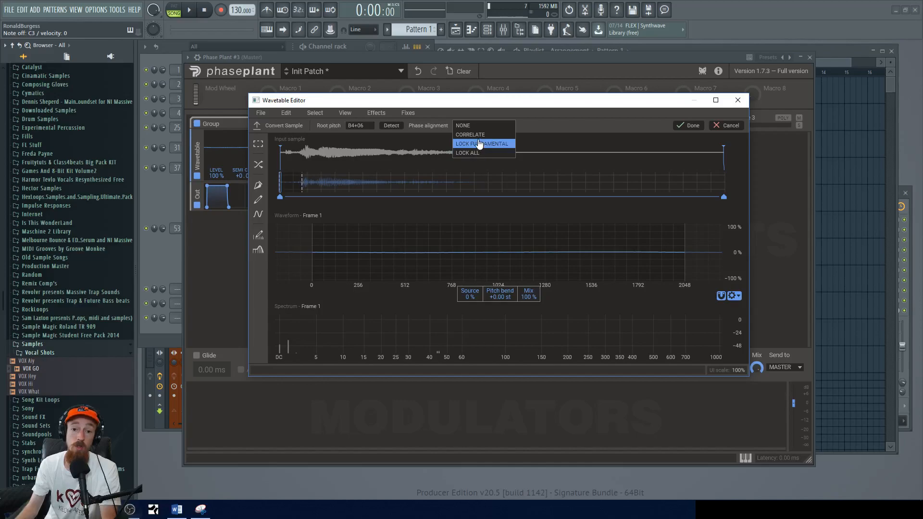
pyautogui.click(463, 125)
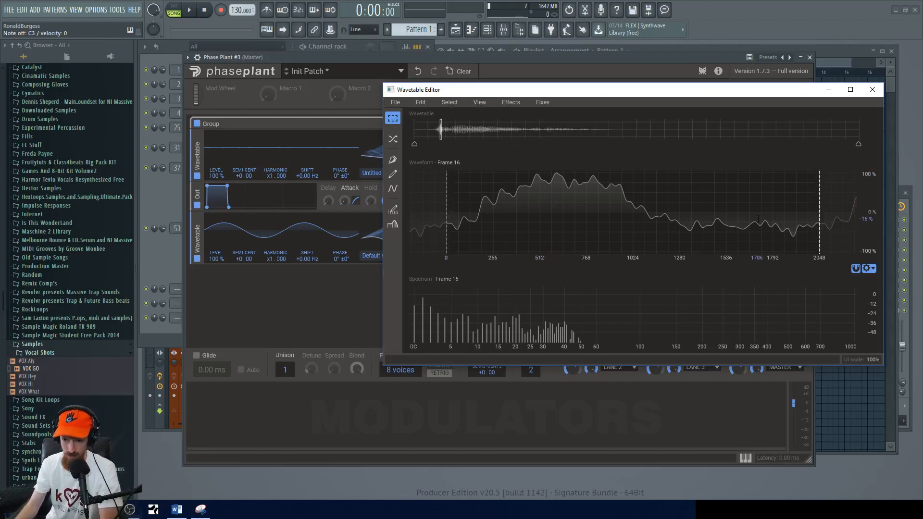
# Copy the converted vocal wavetable via Edit > Copy.
pyautogui.click(420, 102)
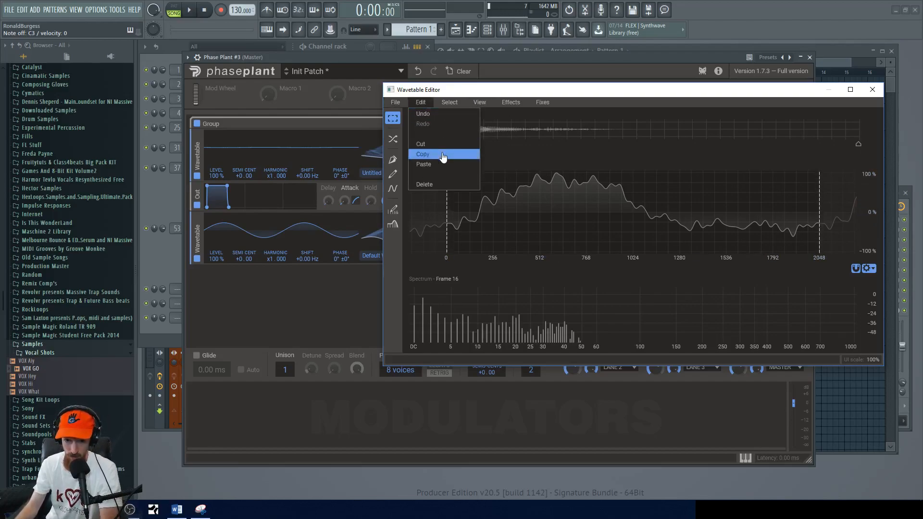
pyautogui.click(423, 154)
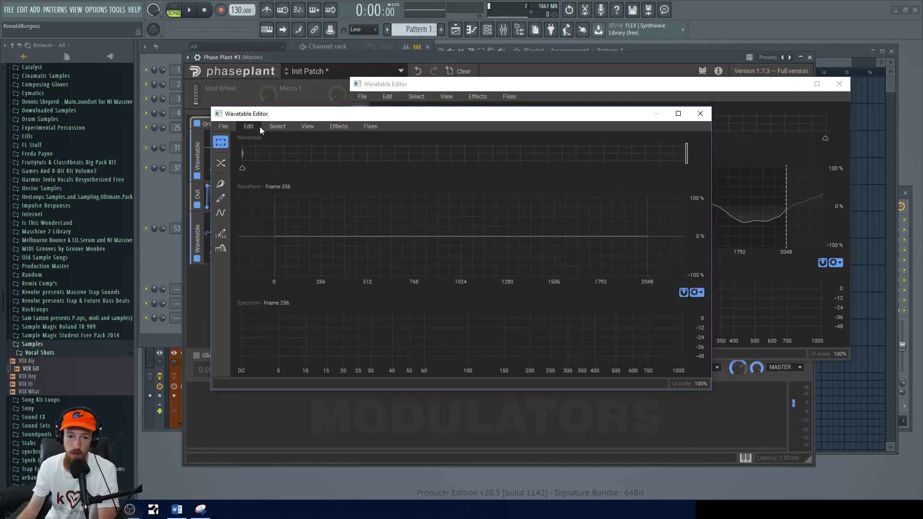
# Paste the vocal wavetable into the second editor and select all its frames.
pyautogui.click(276, 126)
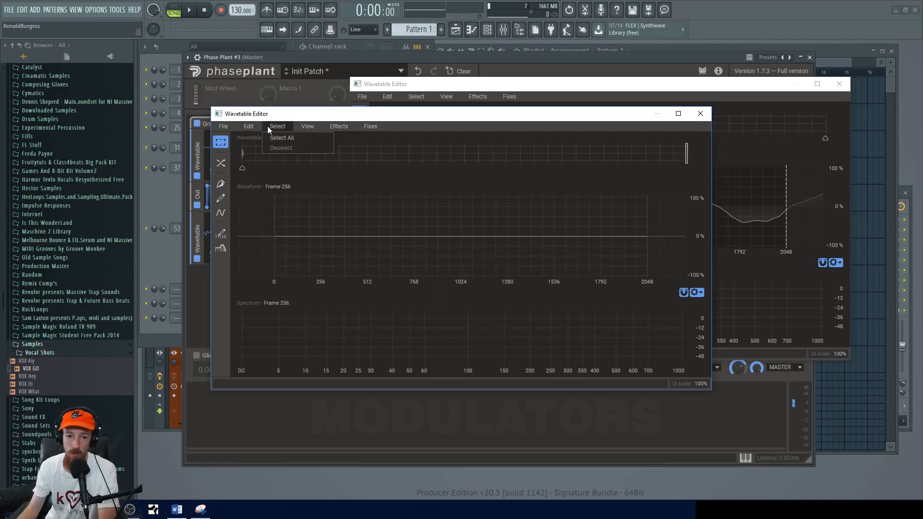
pyautogui.click(249, 126)
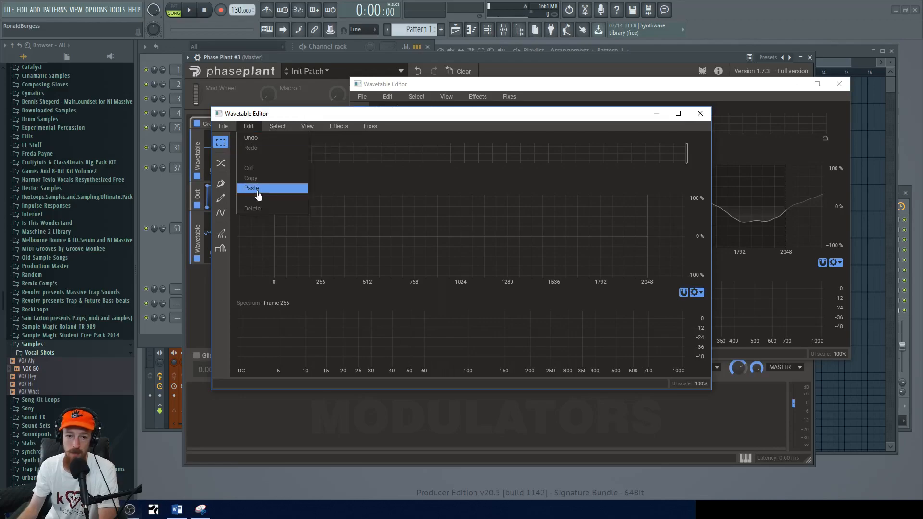
pyautogui.click(251, 187)
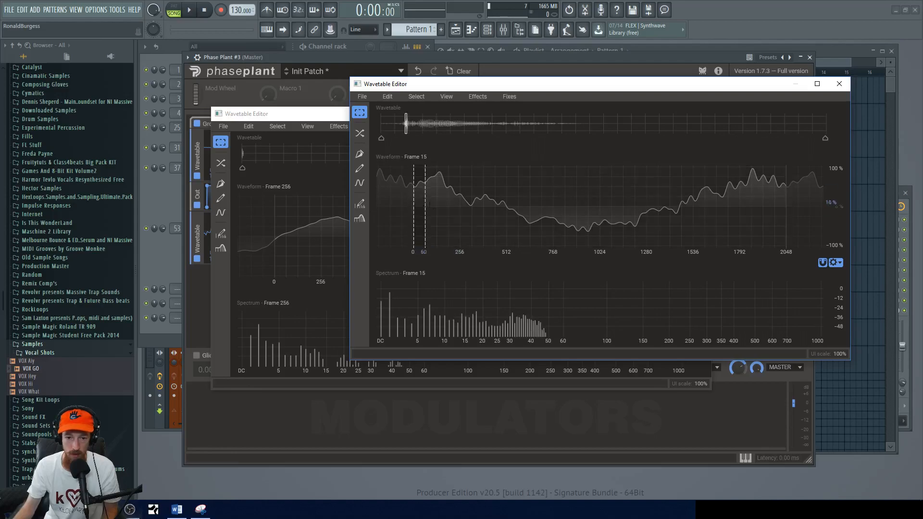
pyautogui.click(417, 96)
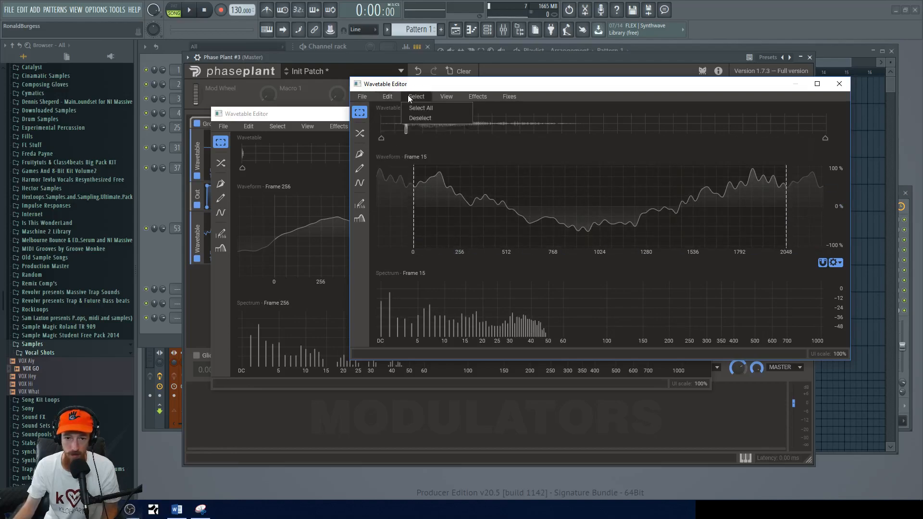
pyautogui.click(386, 96)
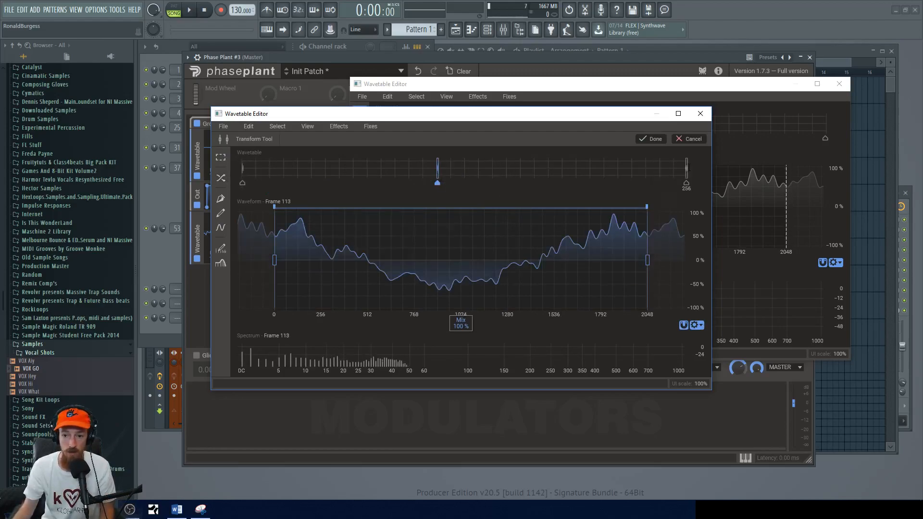
# Confirm the transform, normalize the vocal wavetable and apply a wavetable effect to it.
pyautogui.click(650, 138)
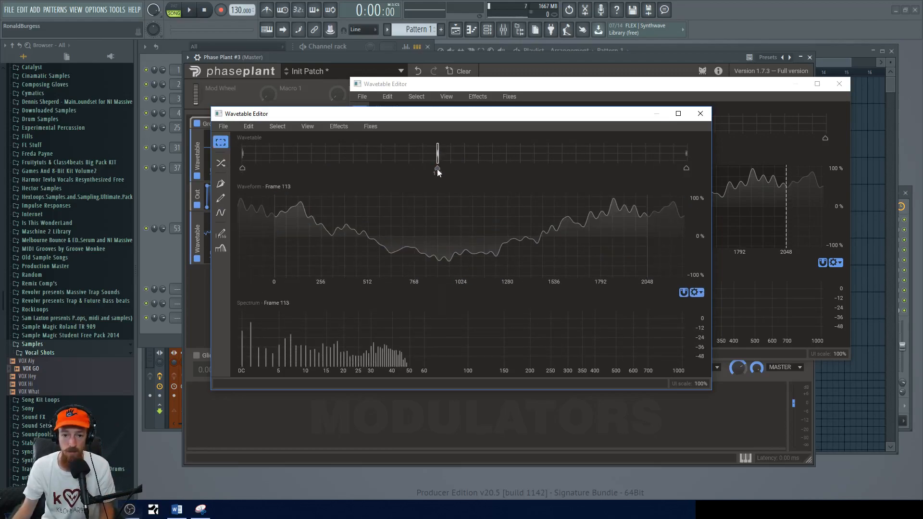
pyautogui.click(370, 126)
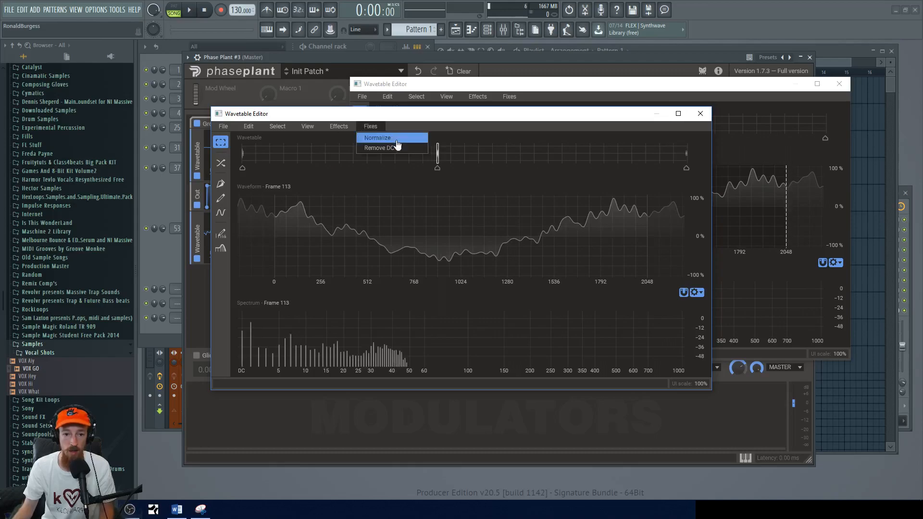
pyautogui.click(377, 138)
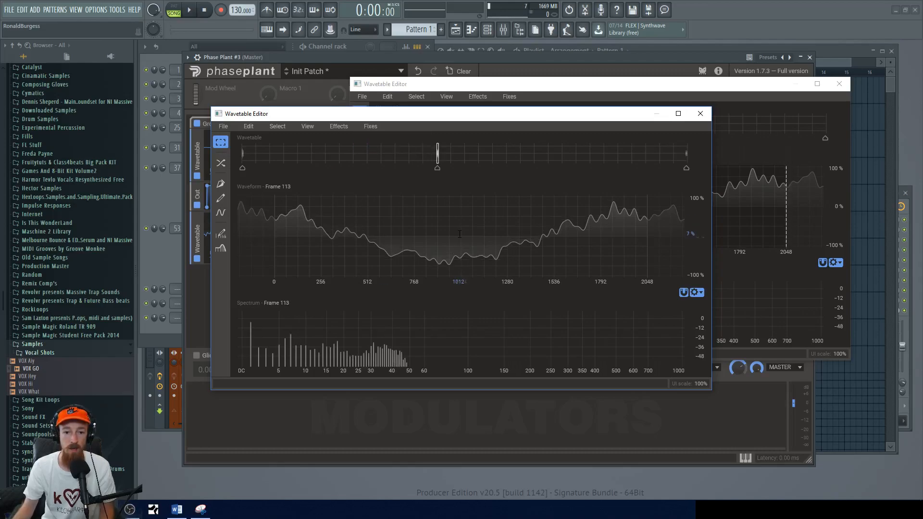
pyautogui.click(338, 126)
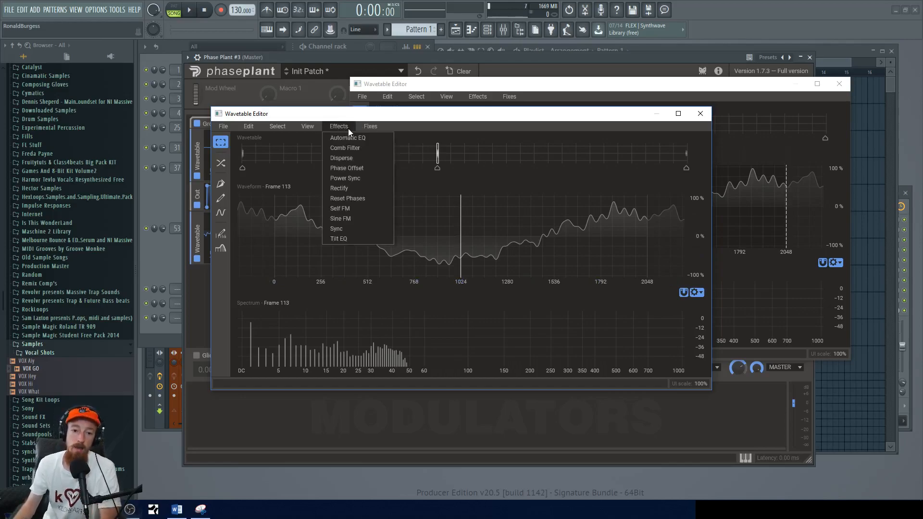
pyautogui.moveTo(355, 198)
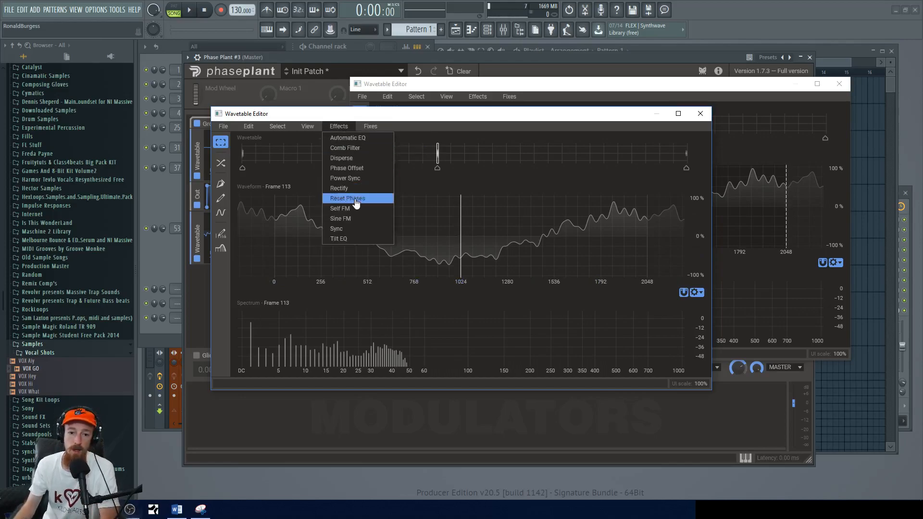
pyautogui.click(347, 198)
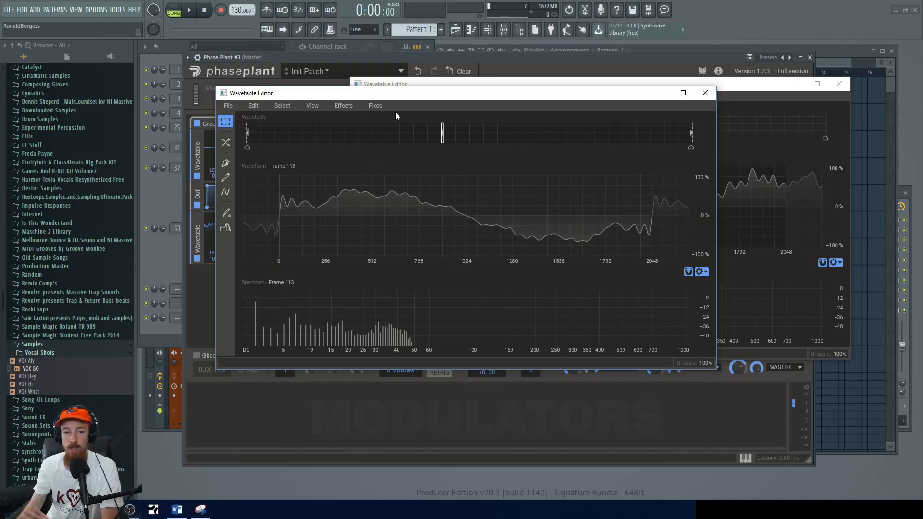
pyautogui.moveTo(296, 96)
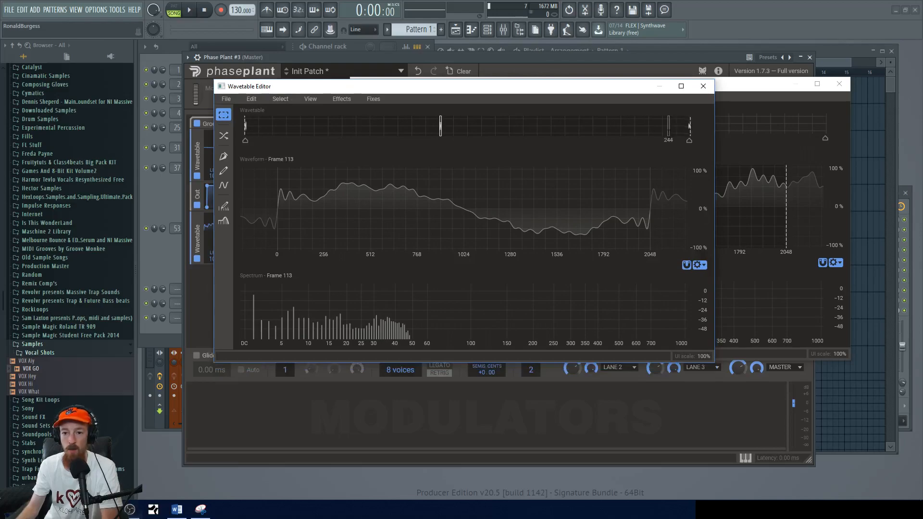
# Add a linear morph keyframe near frame 37 on the wavetable timeline.
pyautogui.click(224, 150)
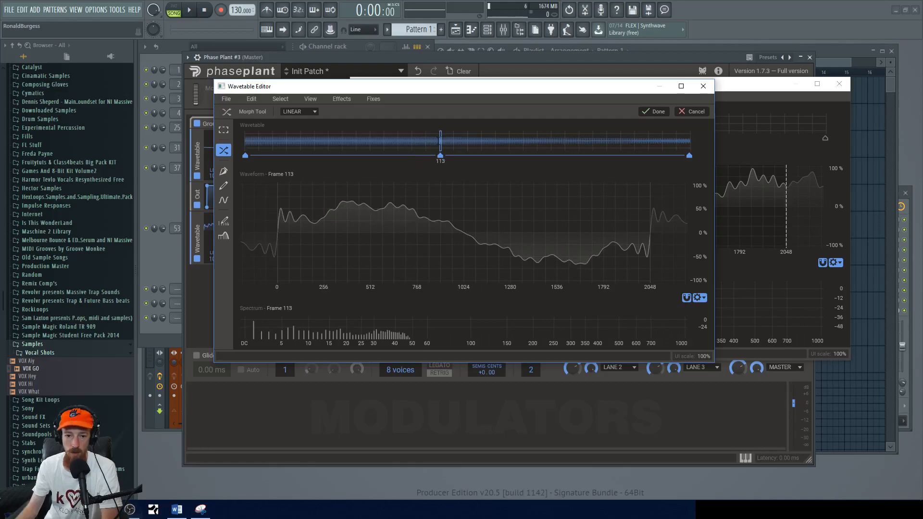
pyautogui.moveTo(441, 150); pyautogui.dragTo(427, 150)
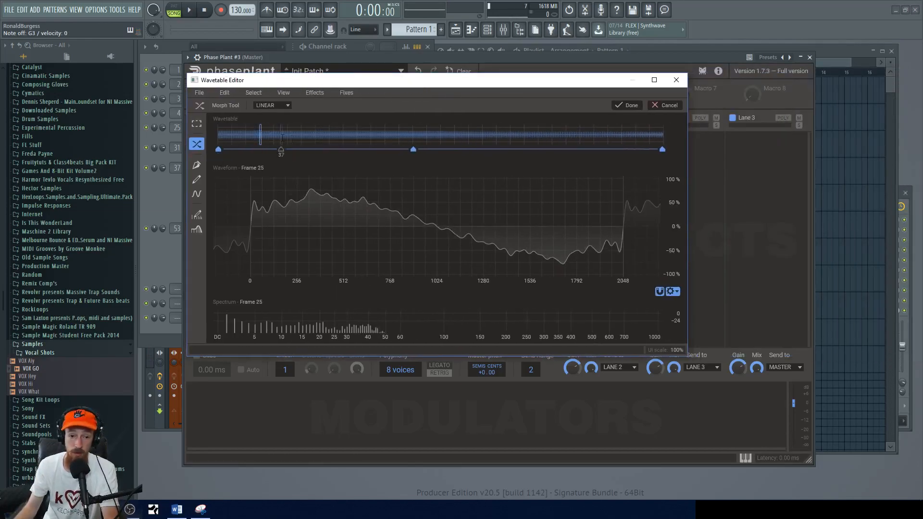
# Scrub through the middle frames to preview the morphed waveform.
pyautogui.moveTo(259, 134); pyautogui.dragTo(353, 135)
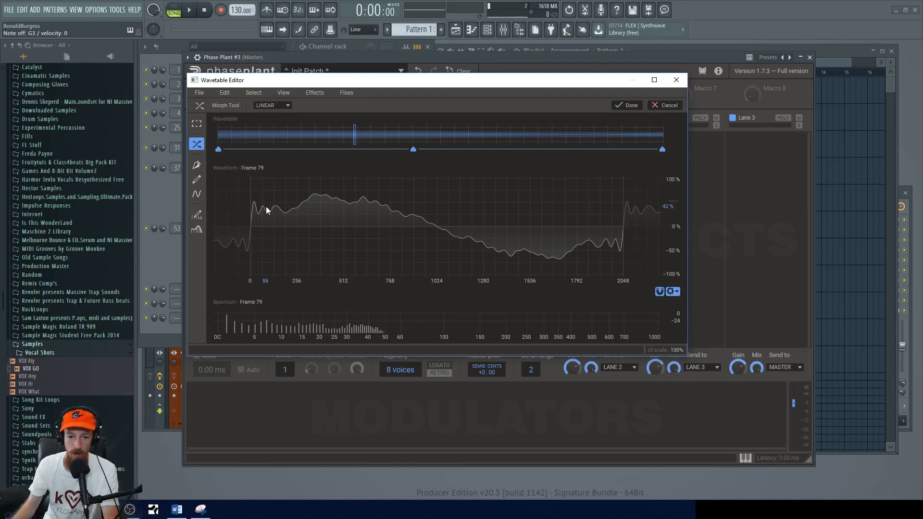
pyautogui.moveTo(334, 228)
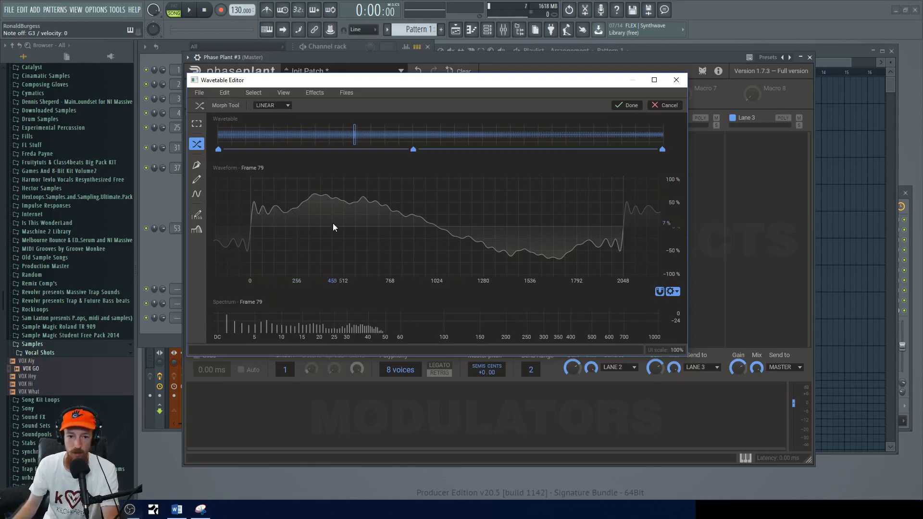
pyautogui.moveTo(415, 203)
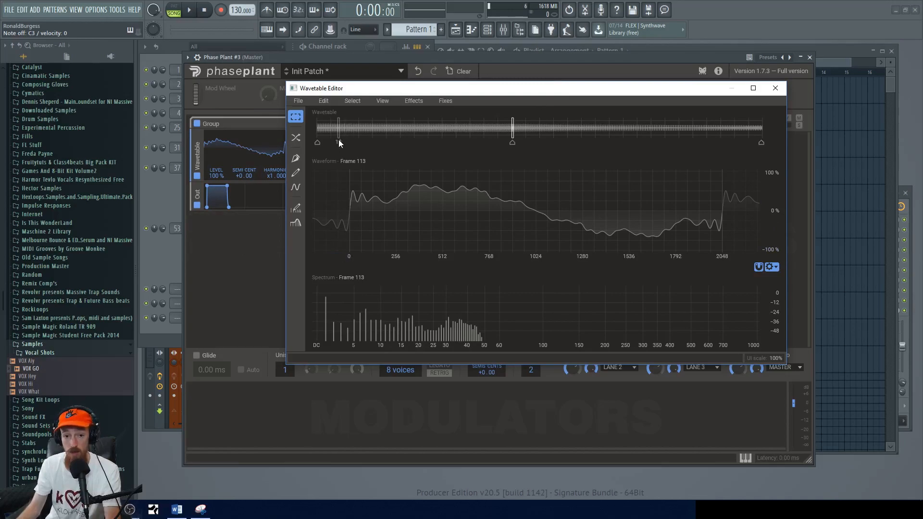
# Select a range of wavetable frames around frame 113 for editing.
pyautogui.moveTo(338, 143); pyautogui.dragTo(355, 143)
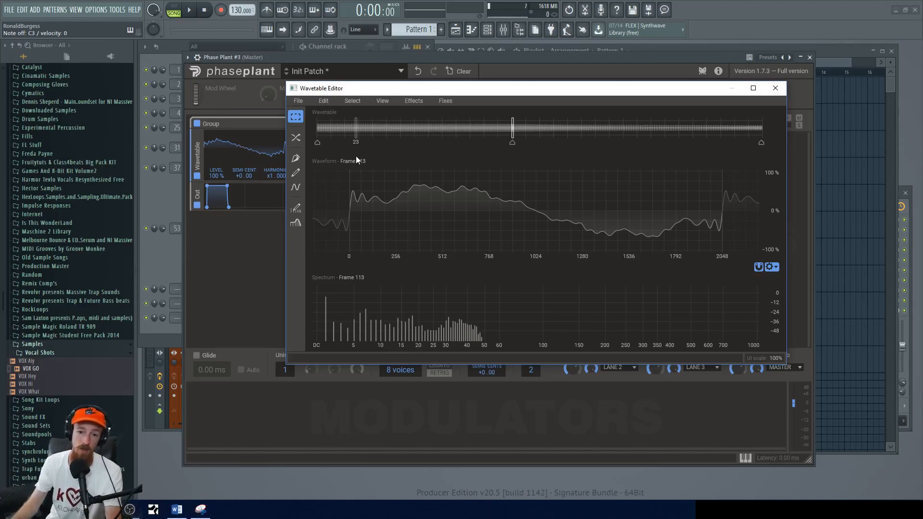
pyautogui.click(413, 101)
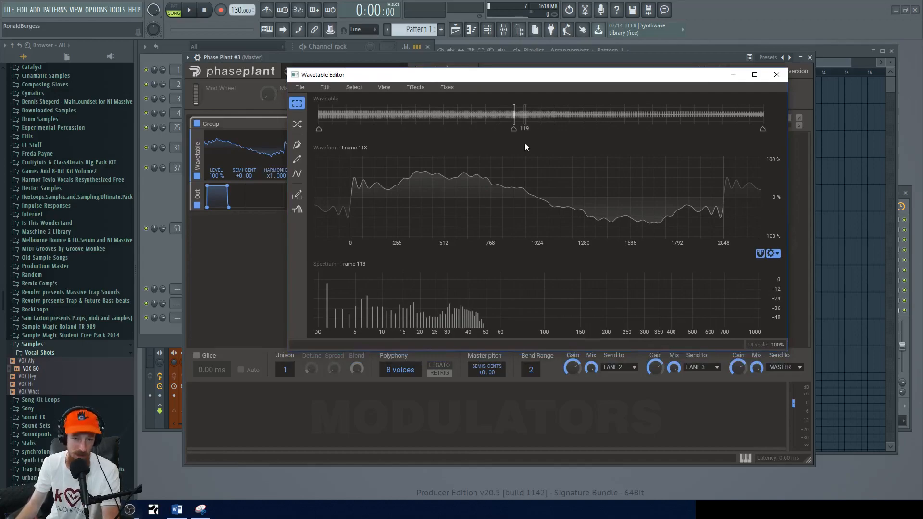
# Add a Sync effect (2.50x multiplier, 10% overlap, 100% mix) to the wavetable.
pyautogui.click(416, 87)
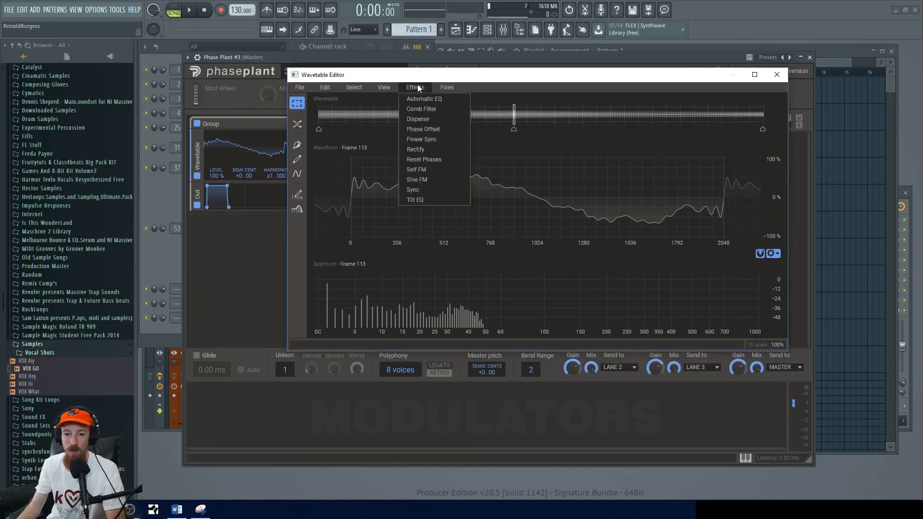
pyautogui.moveTo(423, 98)
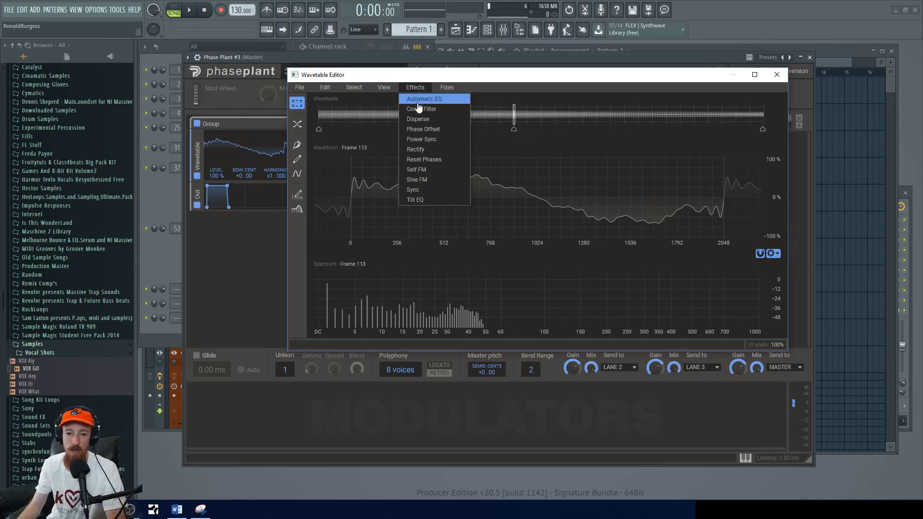
pyautogui.moveTo(424, 190)
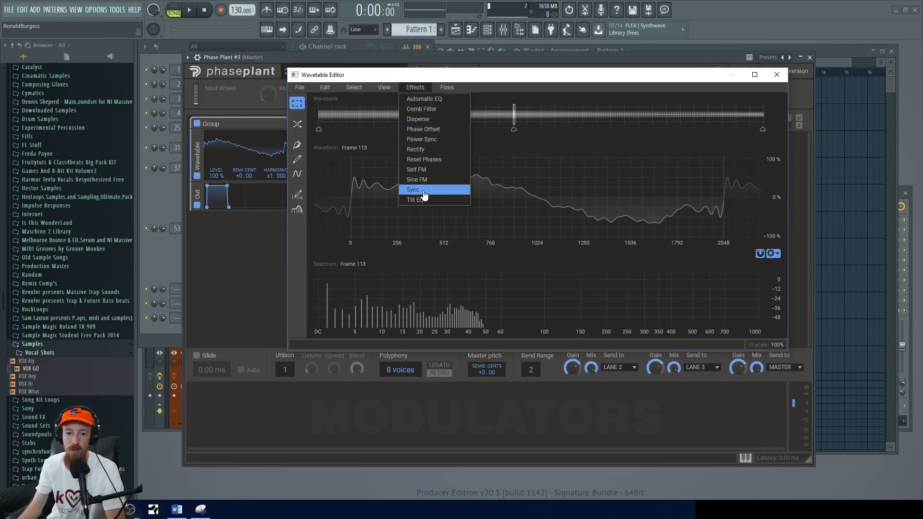
pyautogui.click(413, 190)
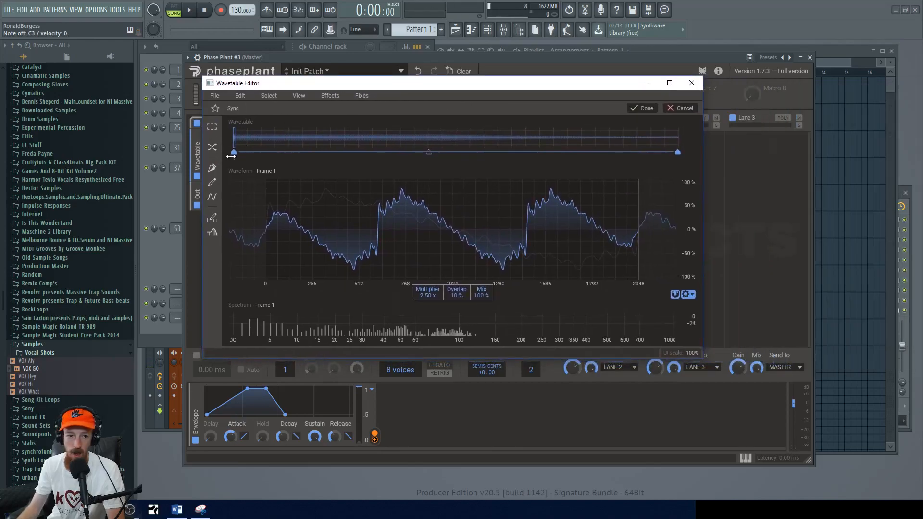
# Move the Sync keyframes and lower the middle keyframe to 72% mix with a 2.26x multiplier.
pyautogui.moveTo(233, 153); pyautogui.dragTo(260, 153)
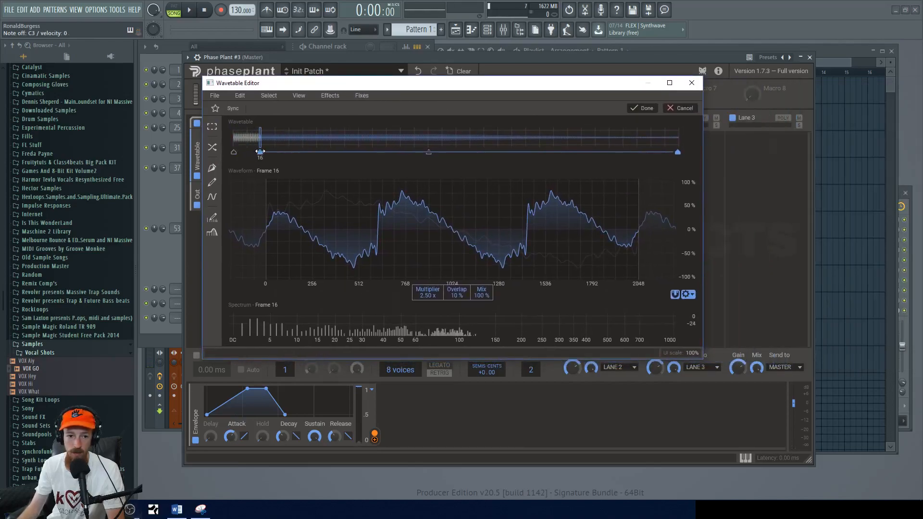
pyautogui.moveTo(261, 151); pyautogui.dragTo(233, 152)
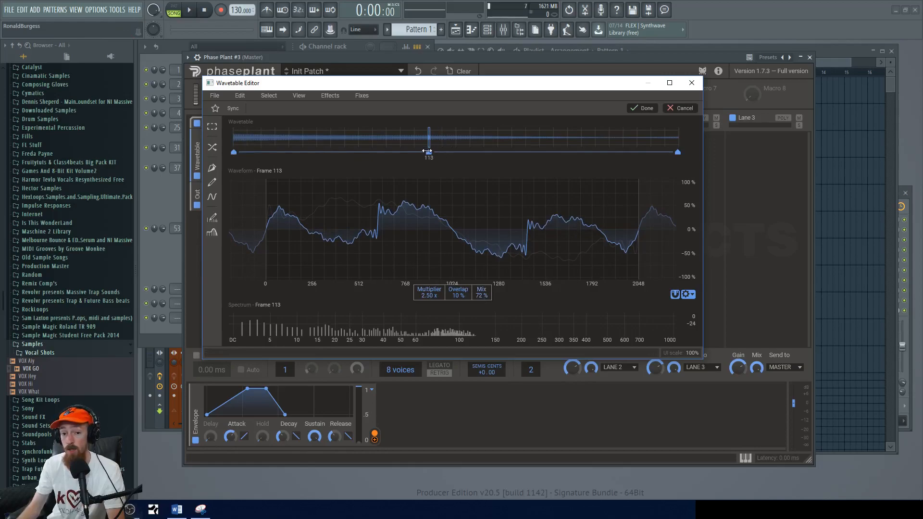
pyautogui.moveTo(677, 152); pyautogui.dragTo(661, 152)
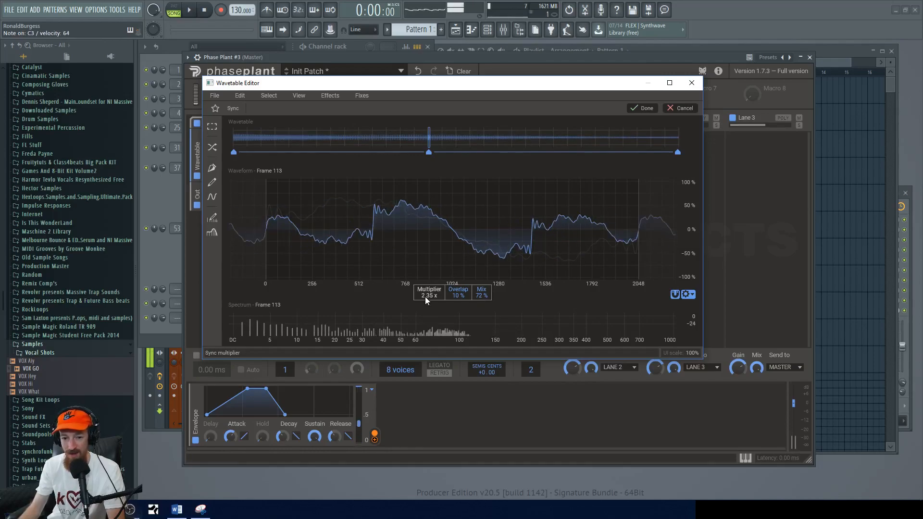
pyautogui.moveTo(457, 295); pyautogui.dragTo(457, 289)
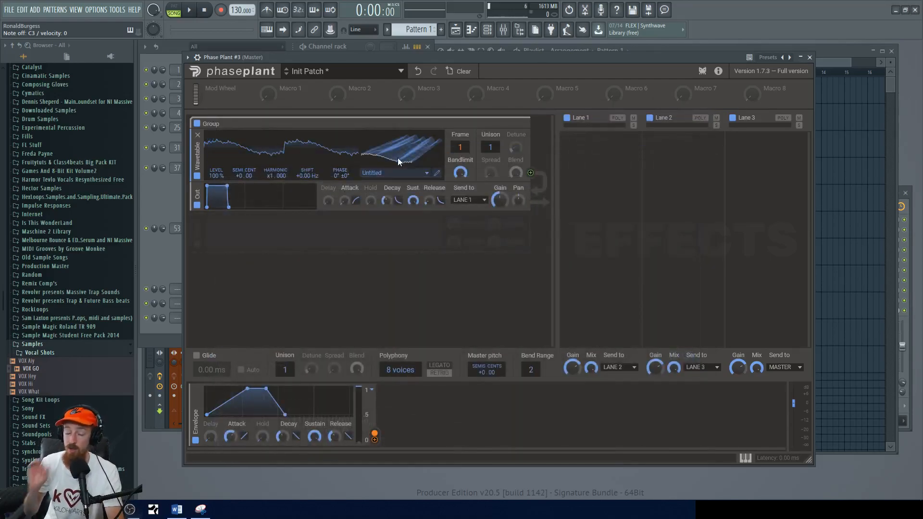
# Add an Overdrive-type Distortion to Lane 1 and adjust the envelope attack.
pyautogui.click(599, 155)
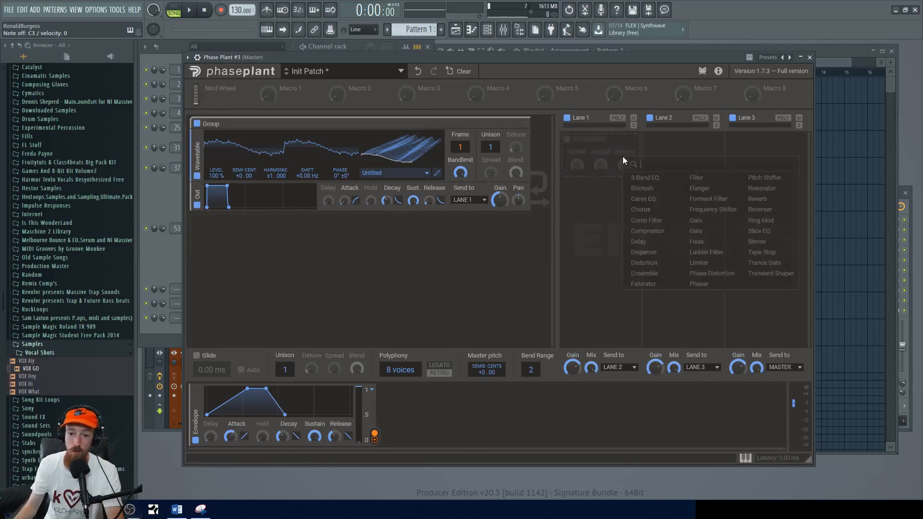
pyautogui.moveTo(647, 198)
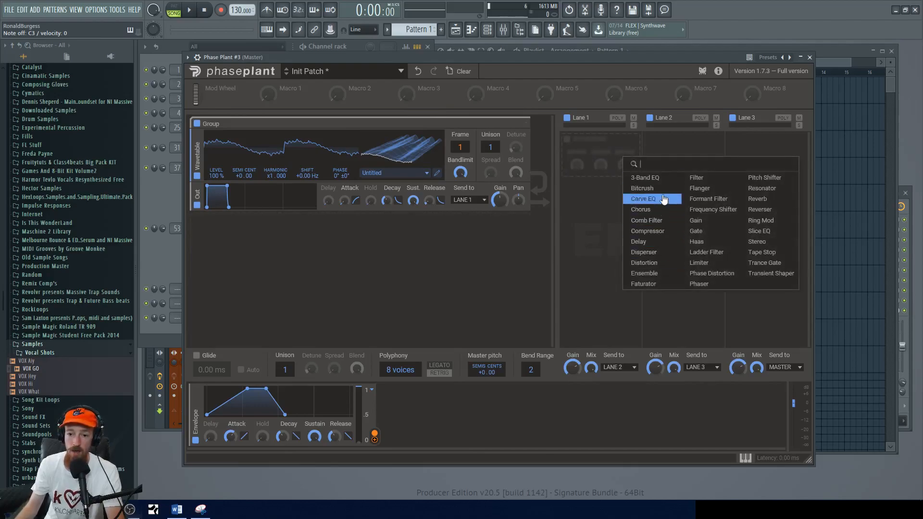
pyautogui.click(645, 263)
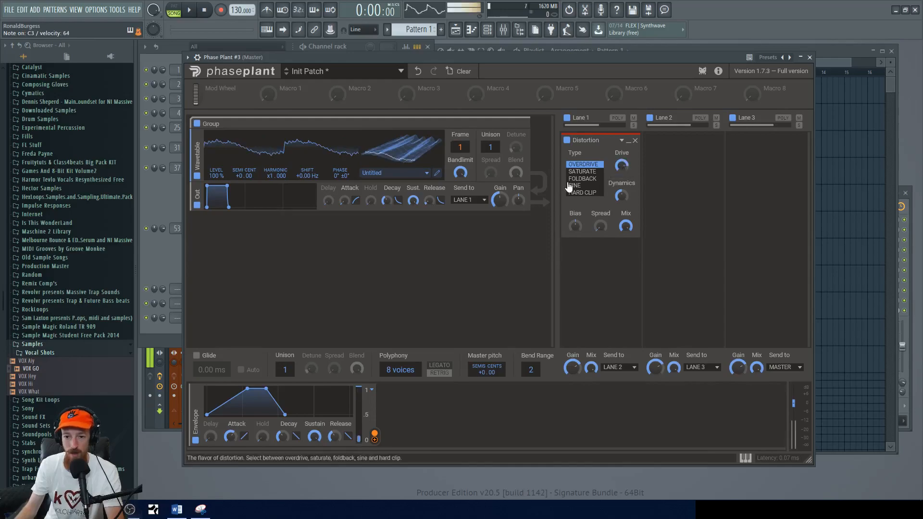
pyautogui.click(583, 171)
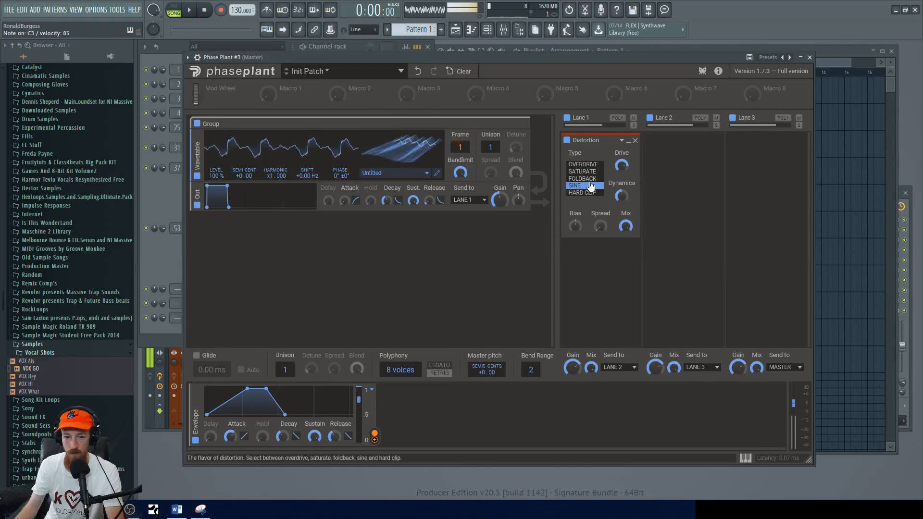
pyautogui.click(584, 165)
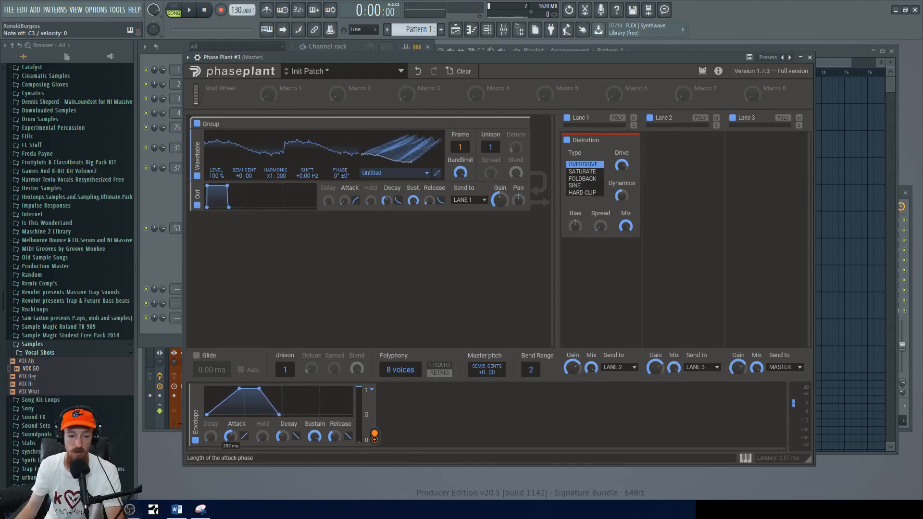
pyautogui.moveTo(244, 390); pyautogui.dragTo(273, 400)
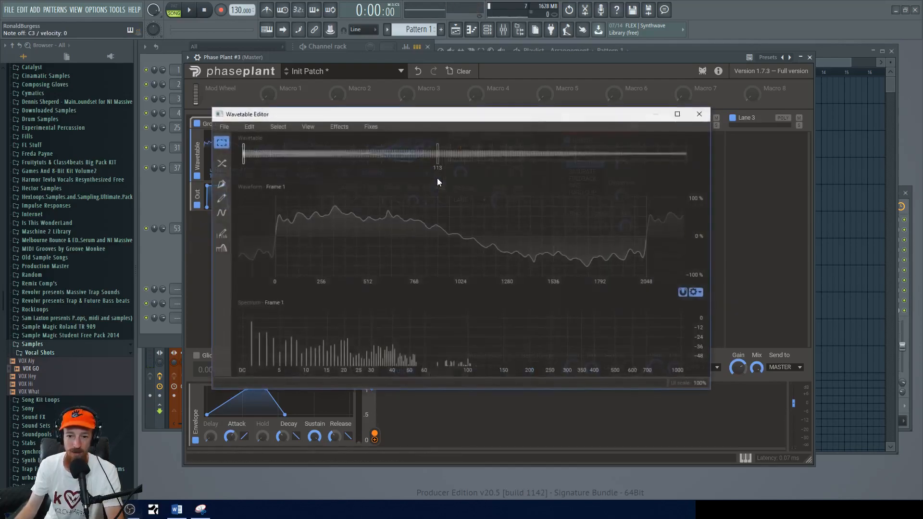
# Add a Sine FM effect to the wavetable and position its keyframes along the frames.
pyautogui.click(384, 122)
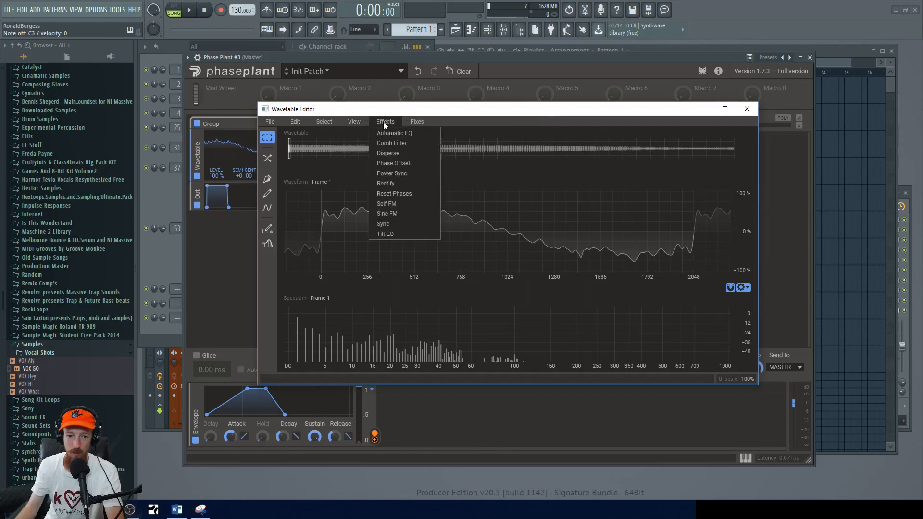
pyautogui.click(354, 121)
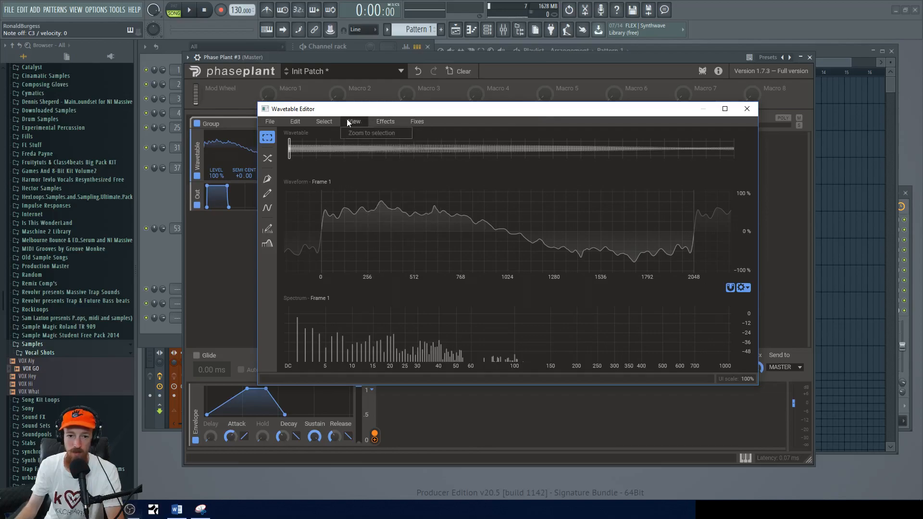
pyautogui.click(385, 121)
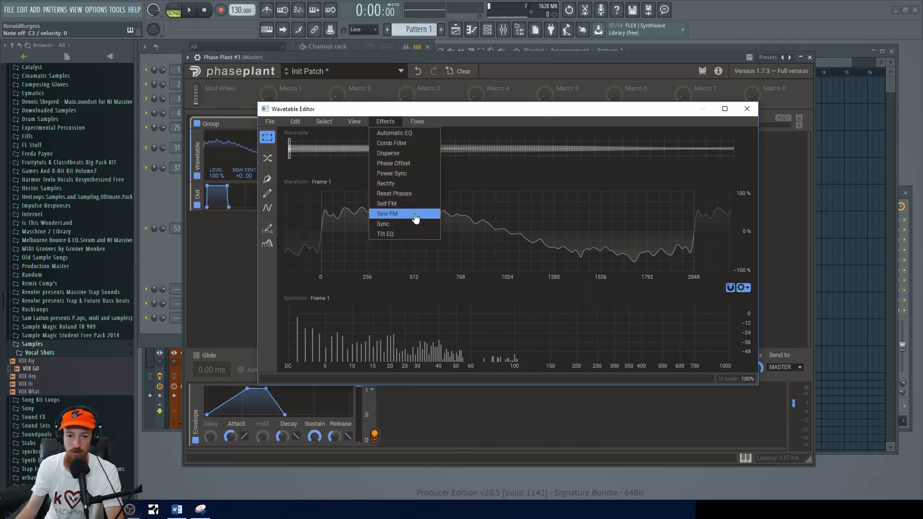
pyautogui.click(387, 213)
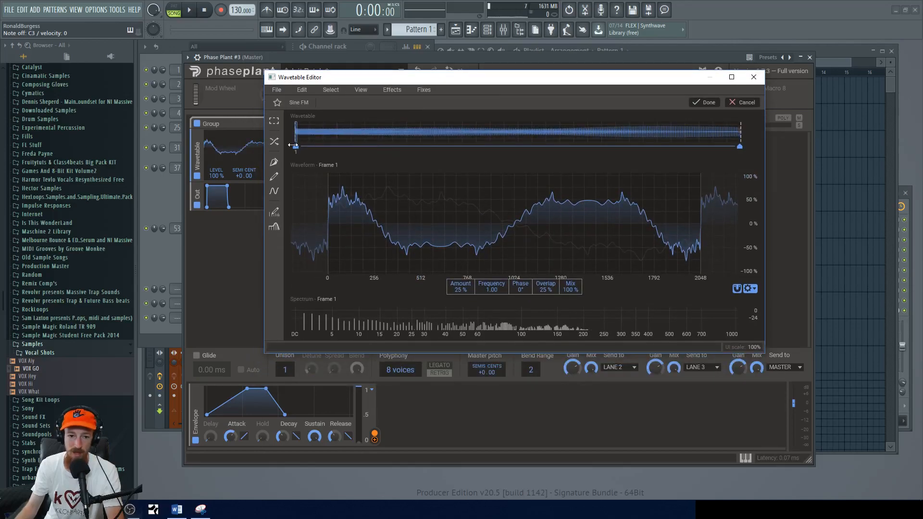
pyautogui.moveTo(295, 146); pyautogui.dragTo(352, 147)
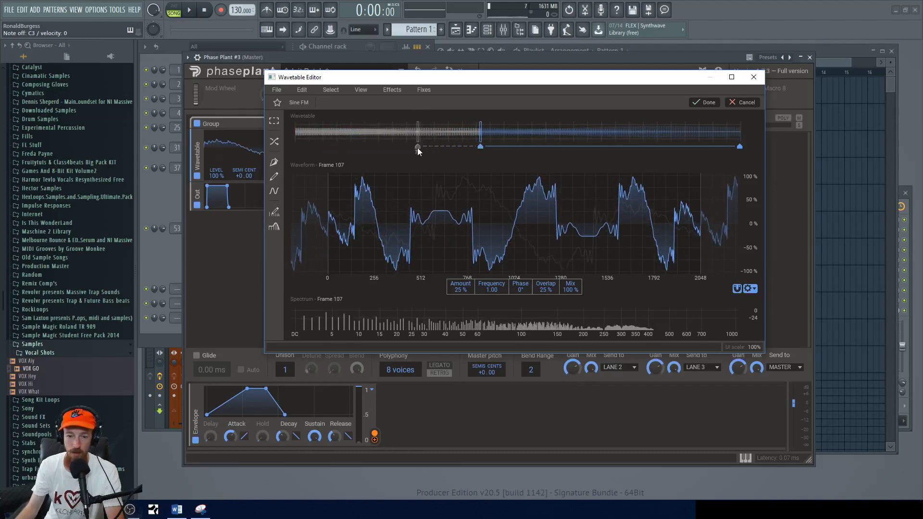
pyautogui.moveTo(418, 146); pyautogui.dragTo(480, 146)
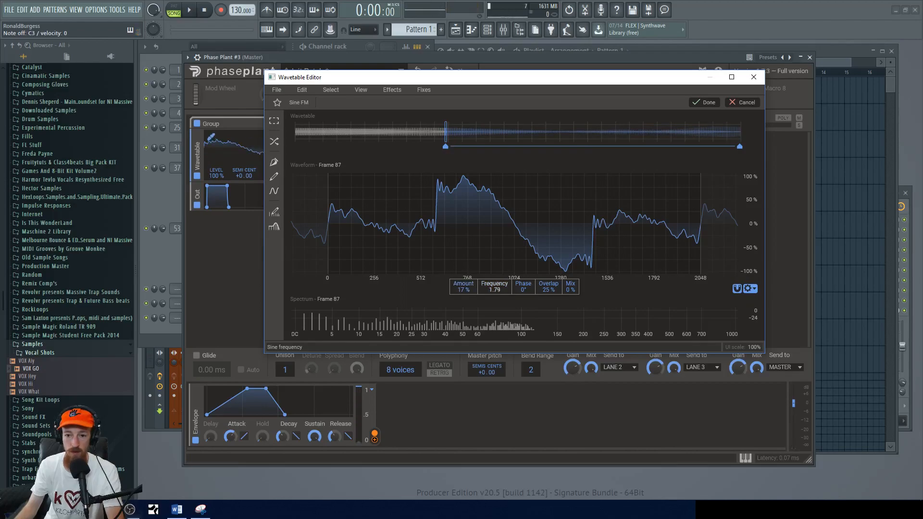
# Set Sine FM frequency, overlap and amount per keyframe, with the start keyframe at frame 54.
pyautogui.moveTo(494, 289); pyautogui.dragTo(494, 283)
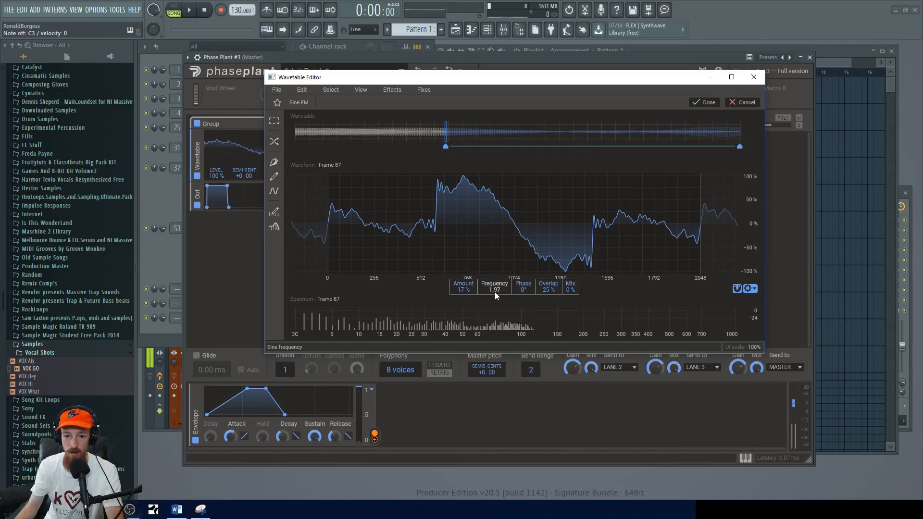
pyautogui.moveTo(548, 289)
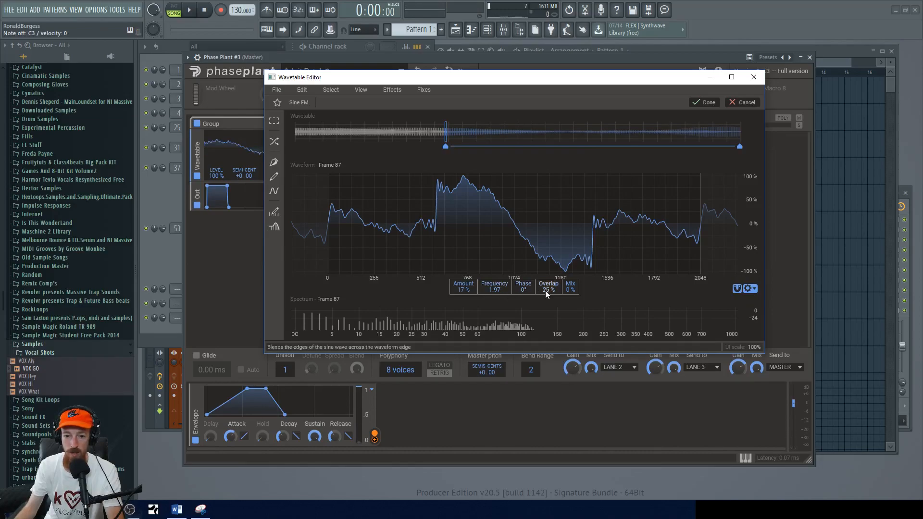
pyautogui.moveTo(548, 290); pyautogui.dragTo(548, 294)
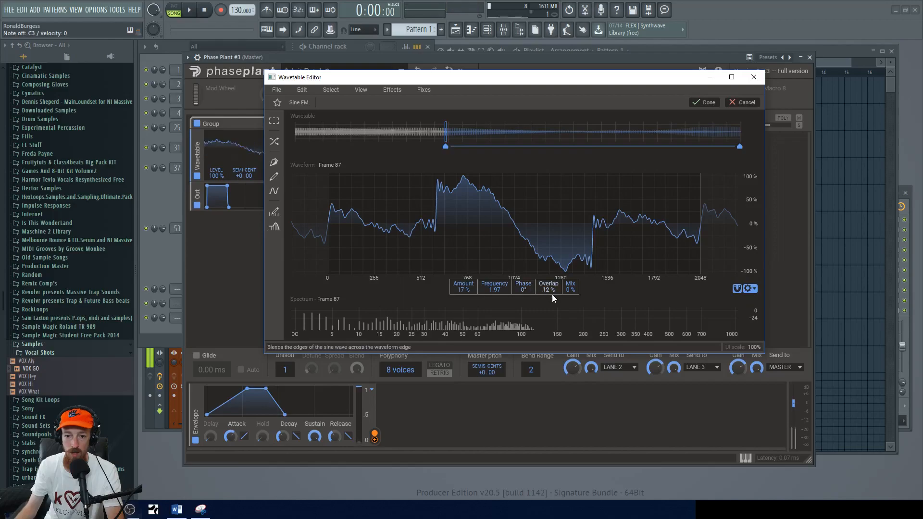
pyautogui.moveTo(548, 289); pyautogui.dragTo(548, 277)
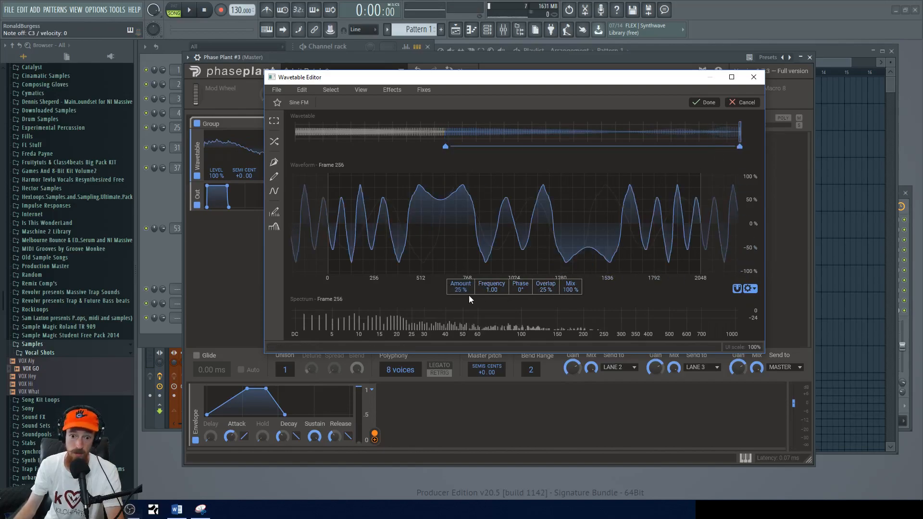
pyautogui.moveTo(353, 228)
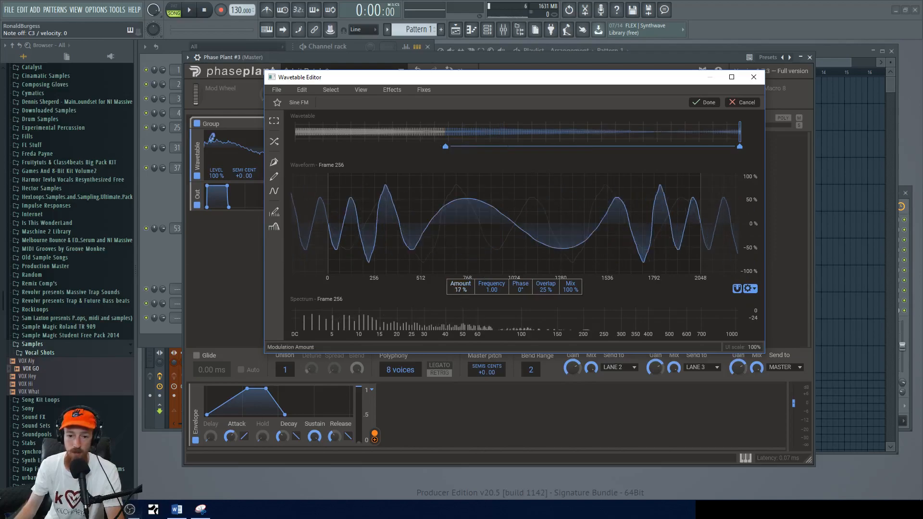
pyautogui.moveTo(461, 286); pyautogui.dragTo(460, 300)
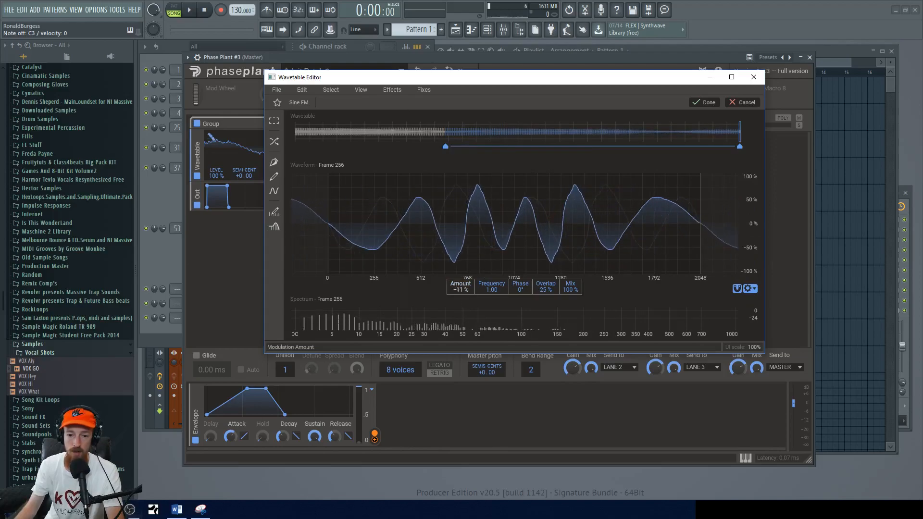
pyautogui.moveTo(461, 289); pyautogui.dragTo(461, 300)
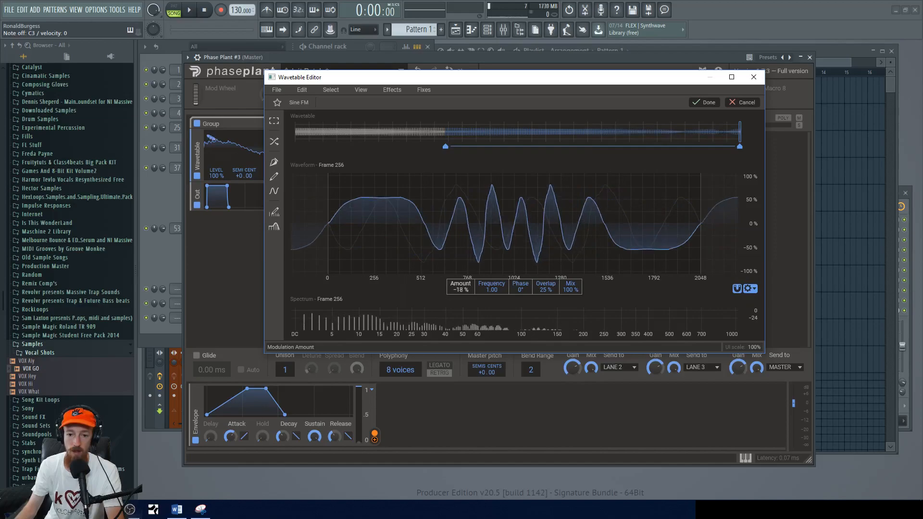
pyautogui.moveTo(461, 288); pyautogui.dragTo(474, 287)
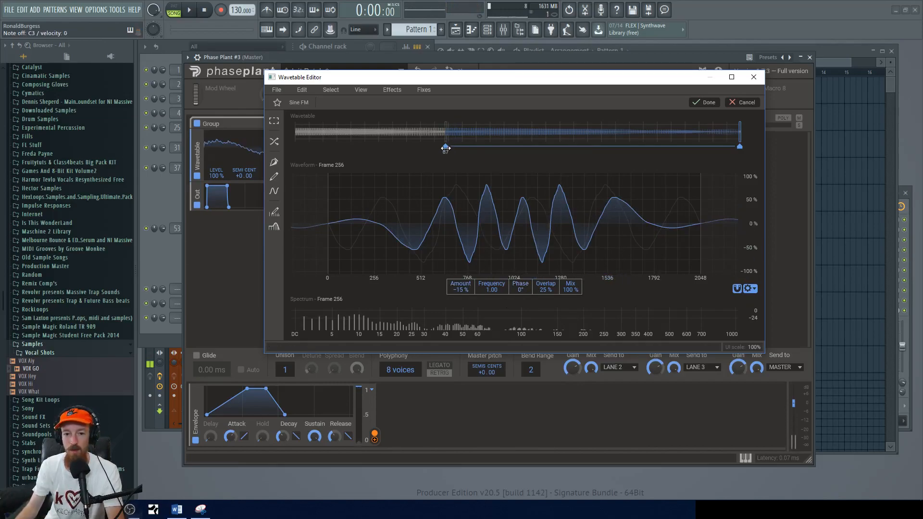
pyautogui.moveTo(445, 146); pyautogui.dragTo(388, 146)
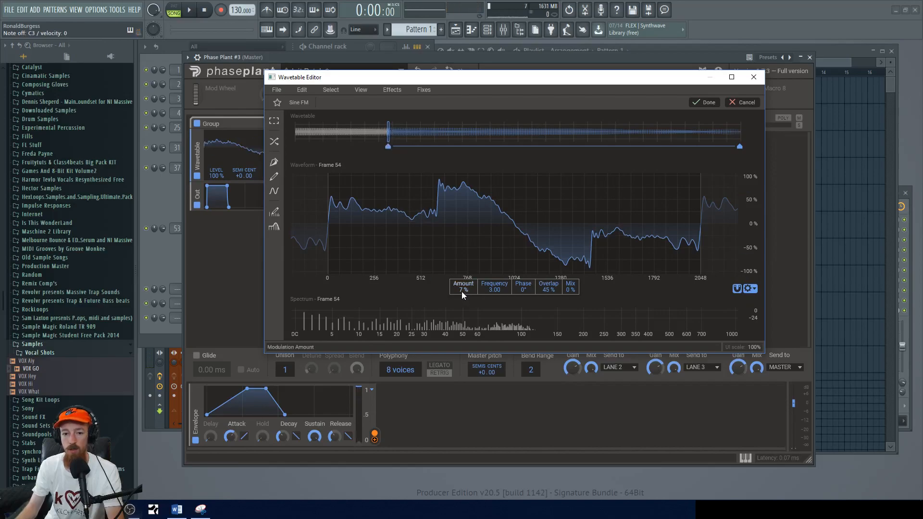
pyautogui.moveTo(464, 297)
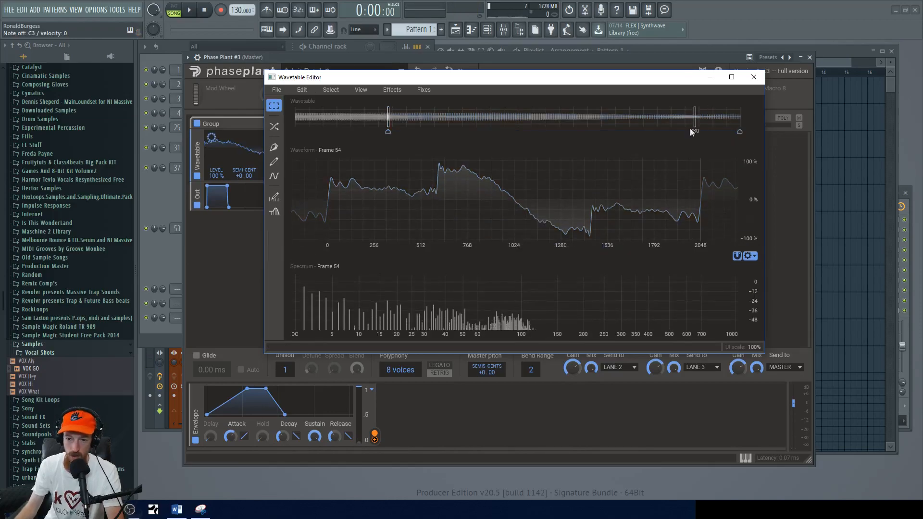
# Reposition the second frame marker and reach the Fixes options to normalize the wavetable.
pyautogui.moveTo(694, 122); pyautogui.dragTo(387, 122)
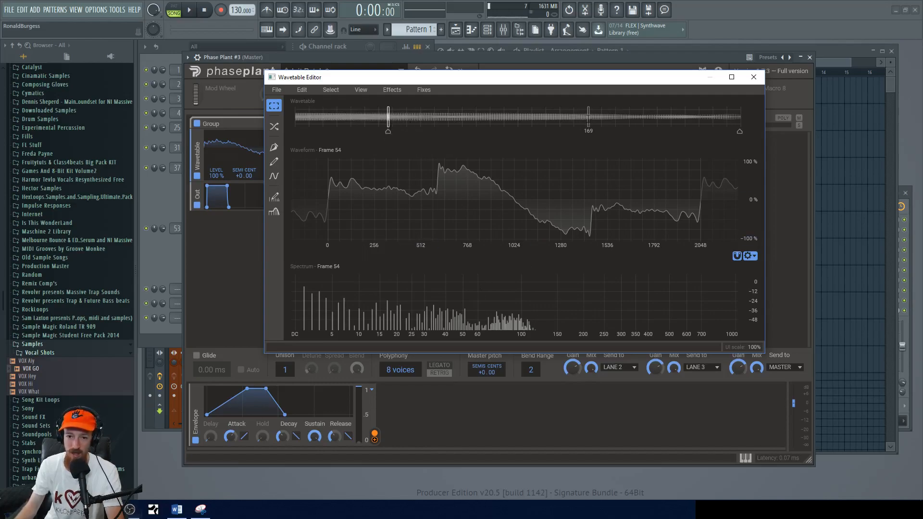
pyautogui.moveTo(588, 117); pyautogui.dragTo(501, 118)
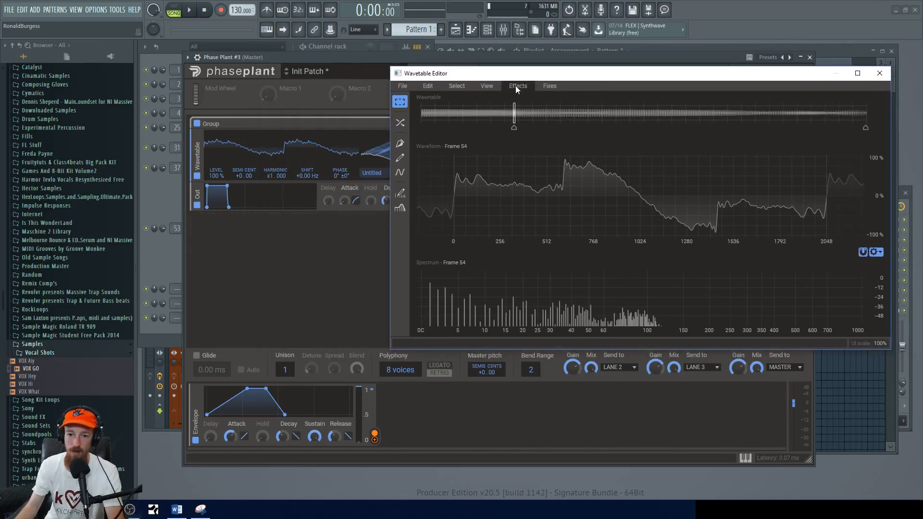
pyautogui.click(549, 85)
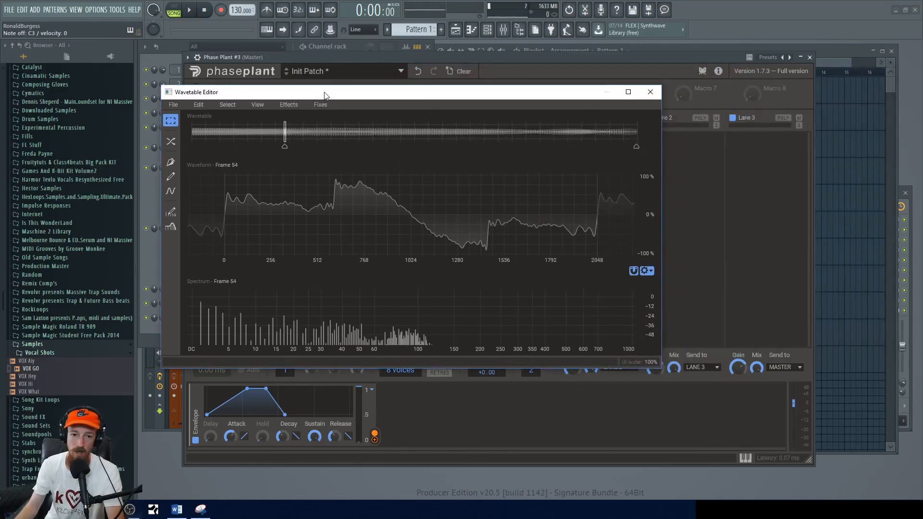
pyautogui.moveTo(324, 92); pyautogui.dragTo(516, 96)
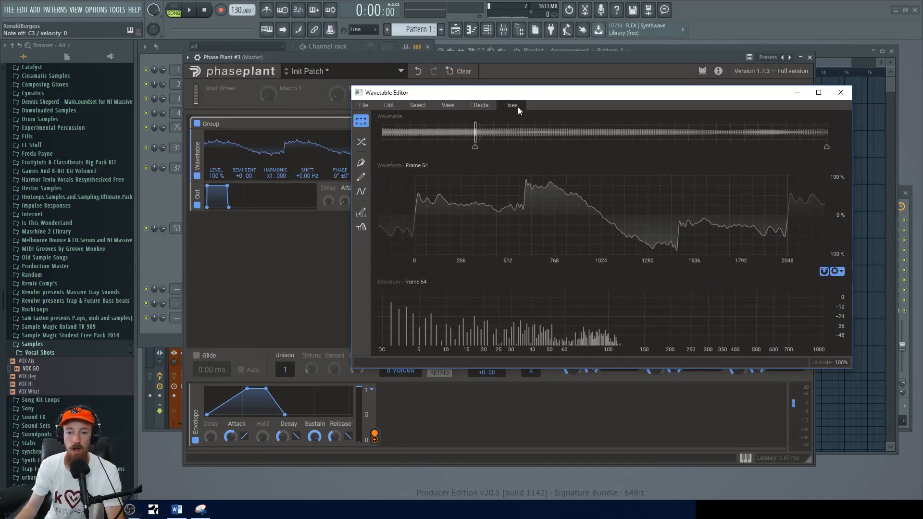
pyautogui.click(511, 105)
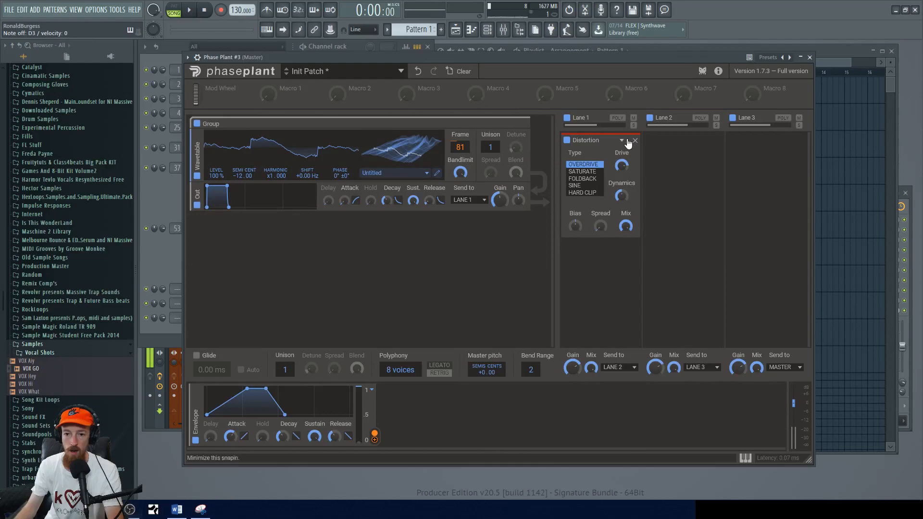
# Chain a Comb Filter and a second Distortion after Lane 1's Distortion, then collapse all three panels.
pyautogui.click(623, 141)
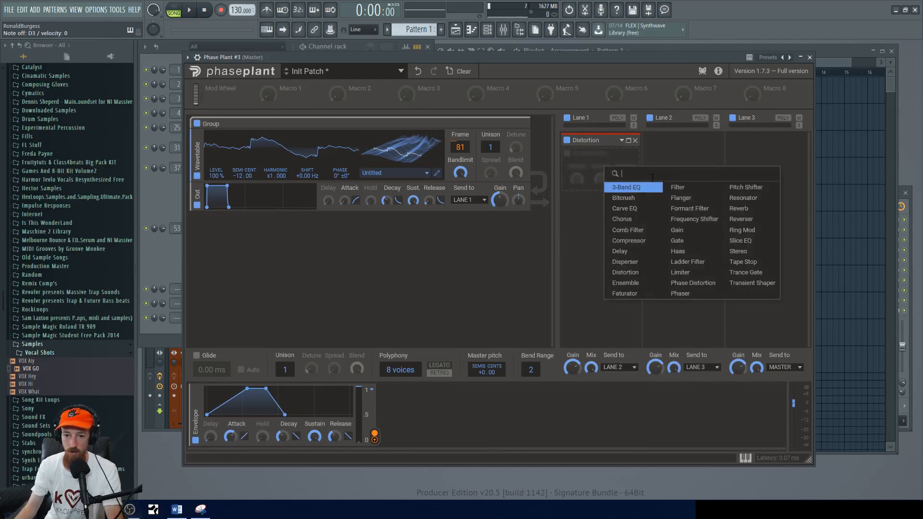
pyautogui.click(627, 230)
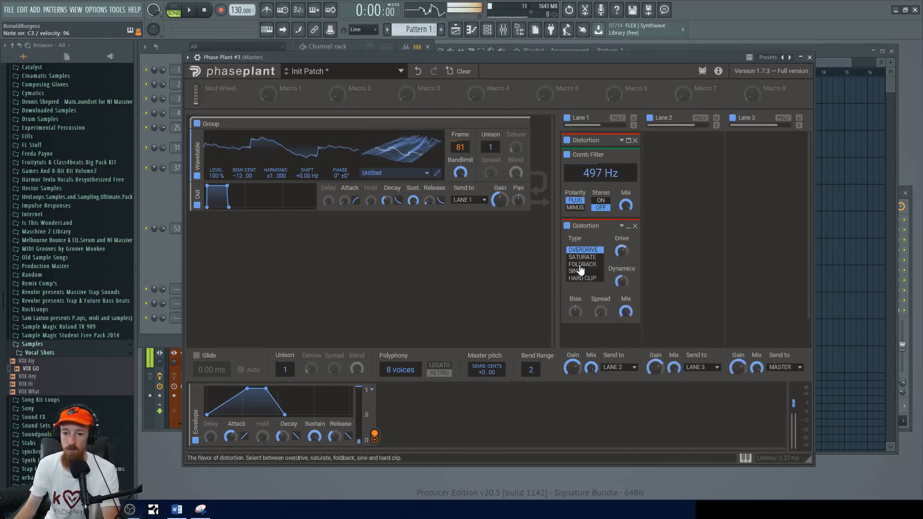
pyautogui.click(583, 258)
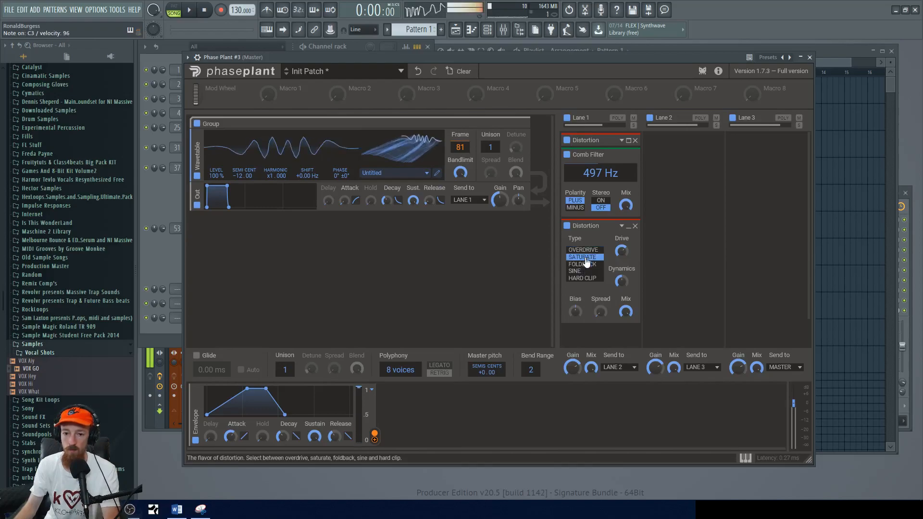
pyautogui.click(583, 250)
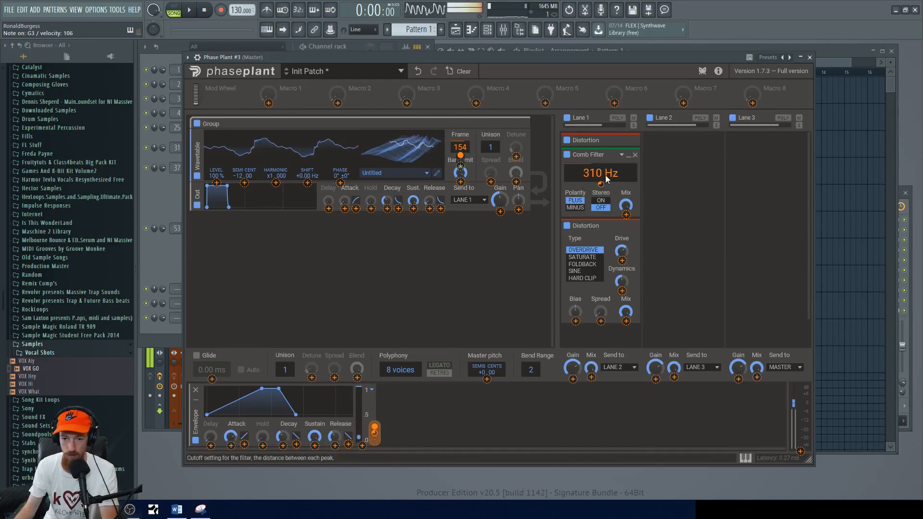
pyautogui.click(622, 154)
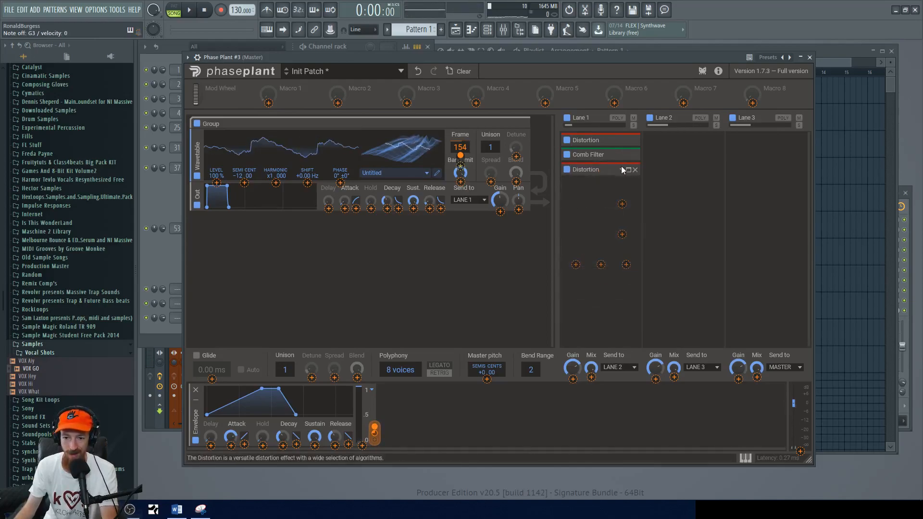
pyautogui.click(634, 170)
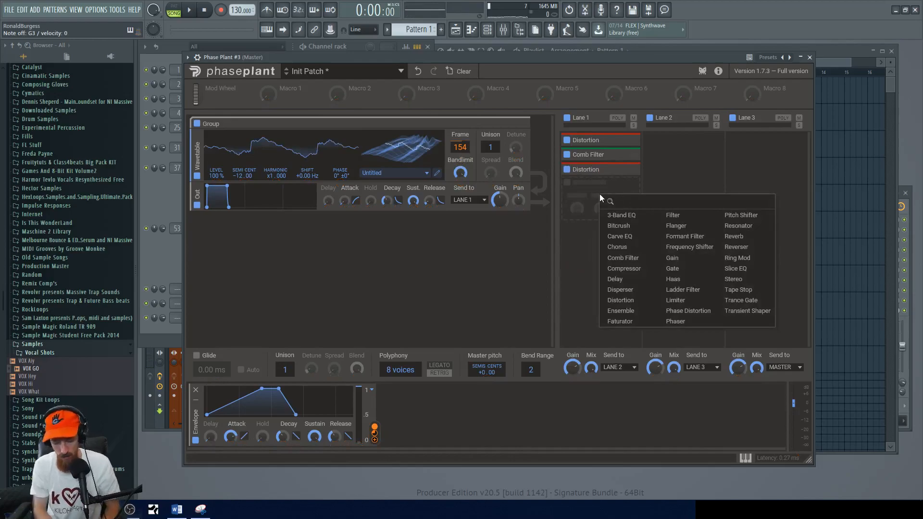
# End Lane 1 with a 3-Band EQ and place a Reverb on Lane 3.
pyautogui.click(620, 215)
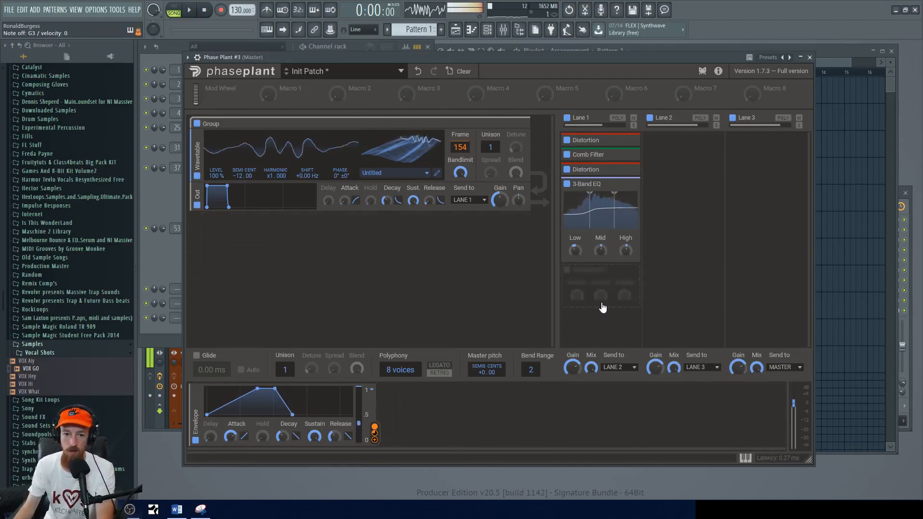
pyautogui.click(600, 297)
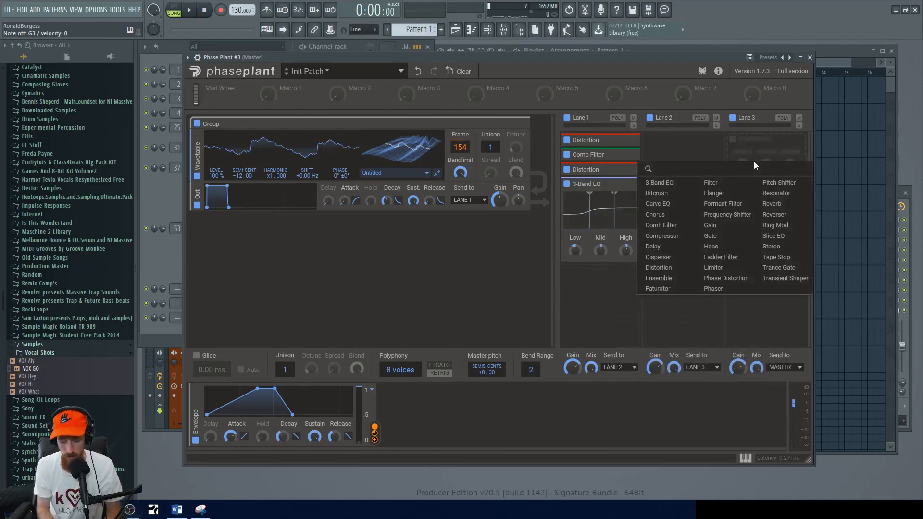
pyautogui.click(771, 203)
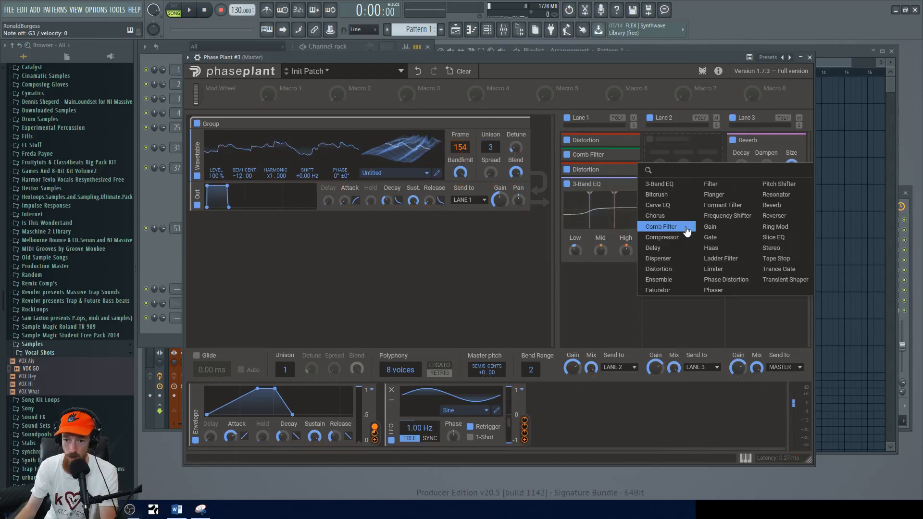
# Add a Comb Filter tuned to 355 Hz to Lane 2.
pyautogui.click(661, 227)
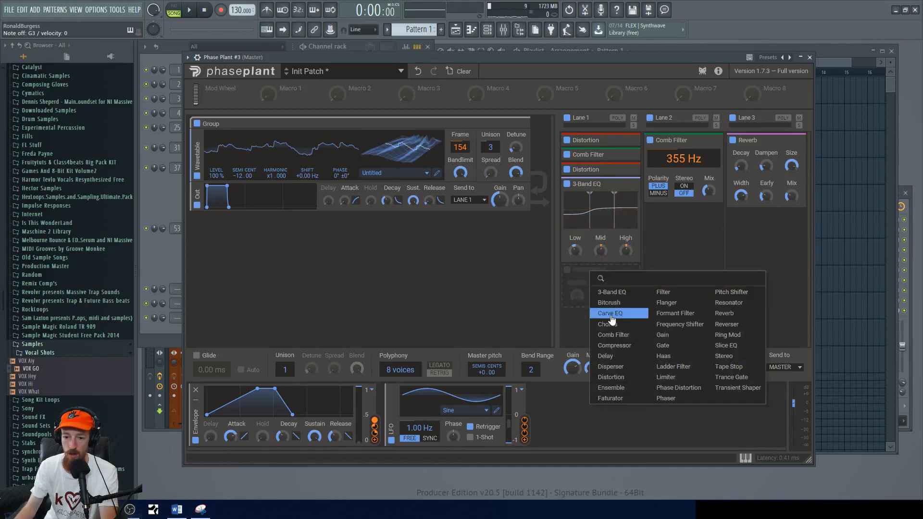
pyautogui.moveTo(633, 398)
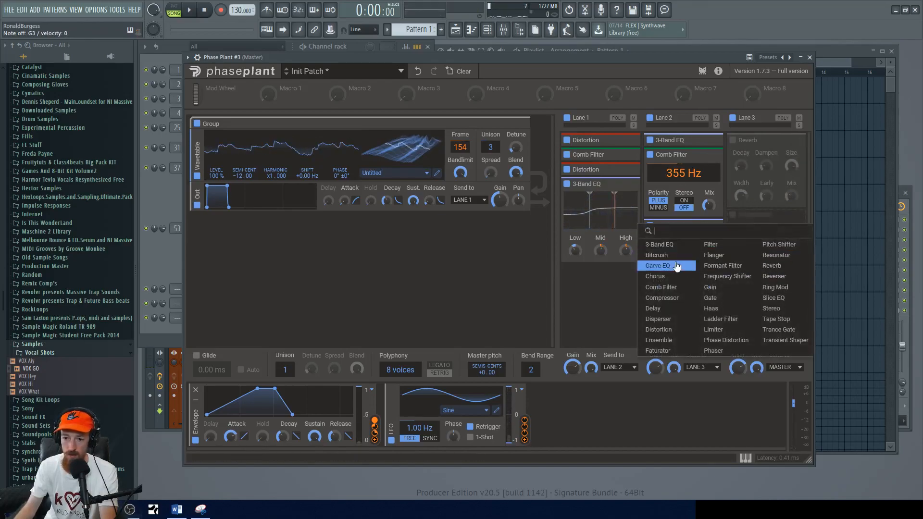
pyautogui.moveTo(659, 339)
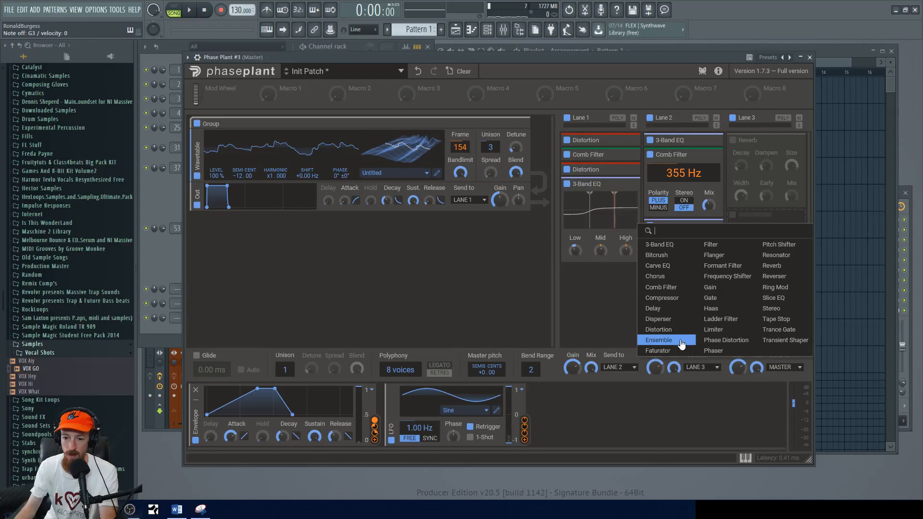
# Add an Ensemble with Random motion to Lane 3 ahead of the Reverb.
pyautogui.click(658, 340)
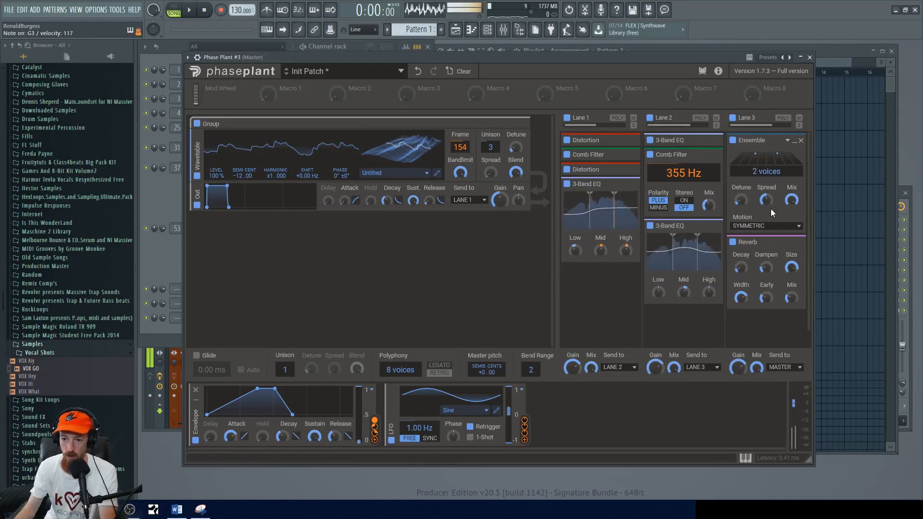
pyautogui.click(765, 226)
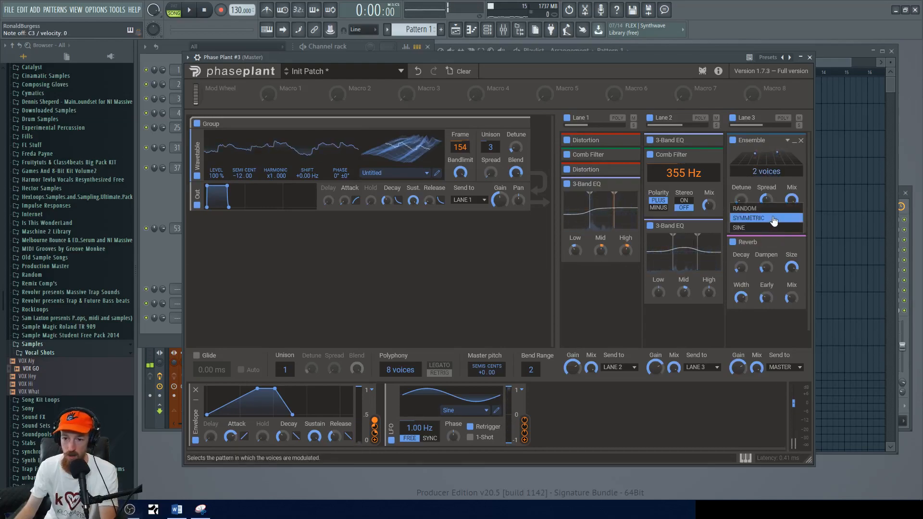
pyautogui.click(744, 208)
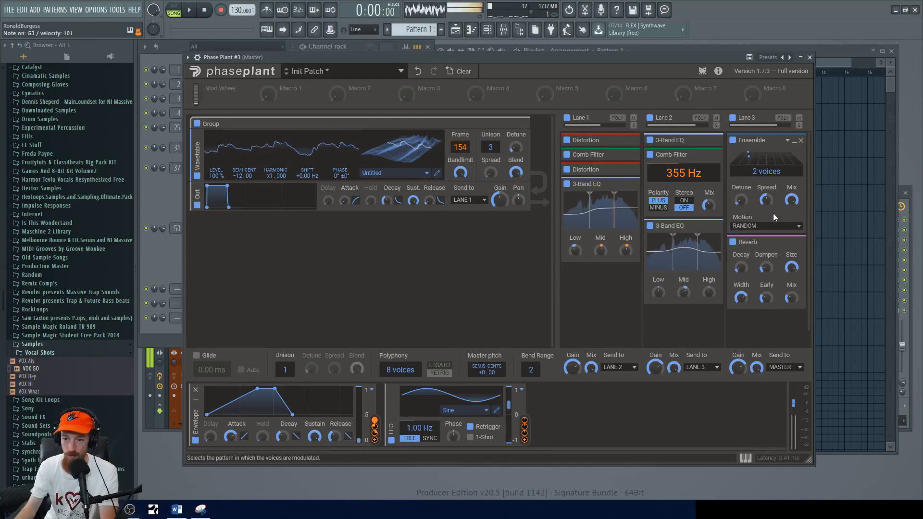